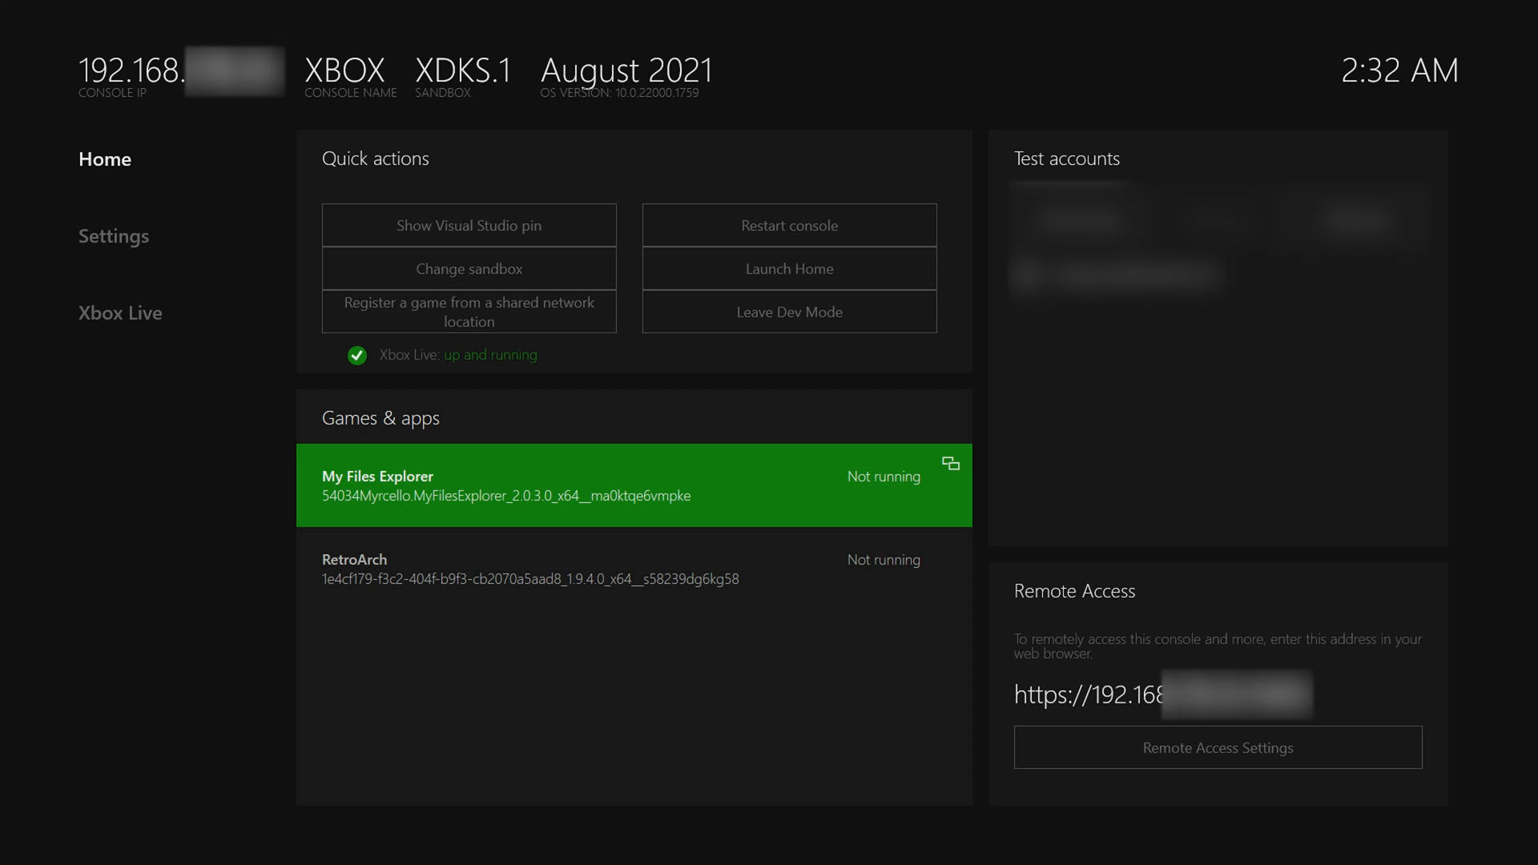
Launch My Files Explorer from the Games & apps list in Dev Home.
{"action": "left_click", "coordinate": [634, 483]}
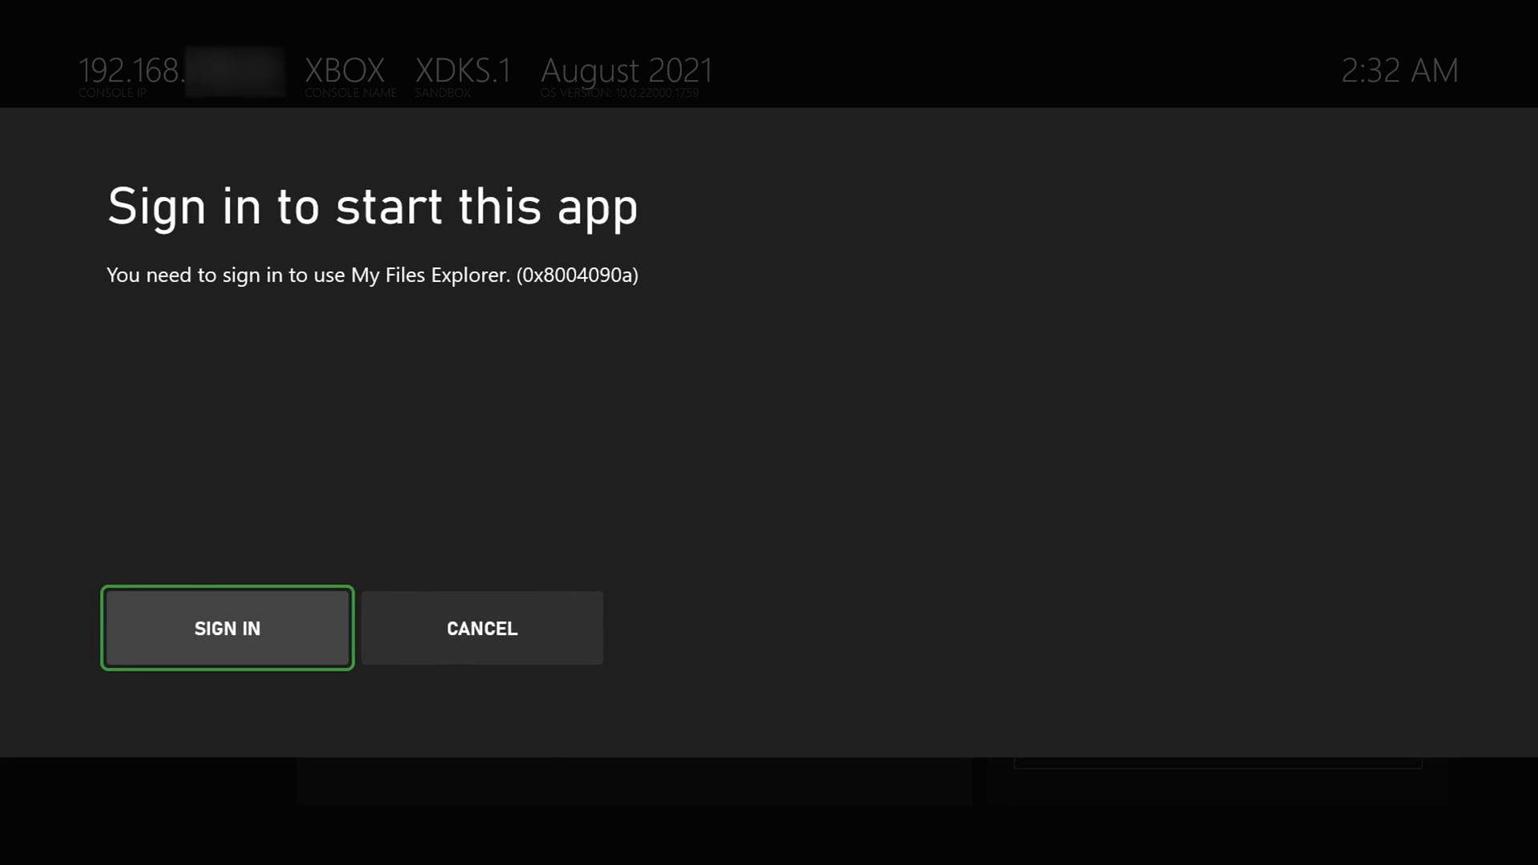
Sign in to start the explorer and enter Isolated Storage on This Device.
{"action": "left_click", "coordinate": [226, 628]}
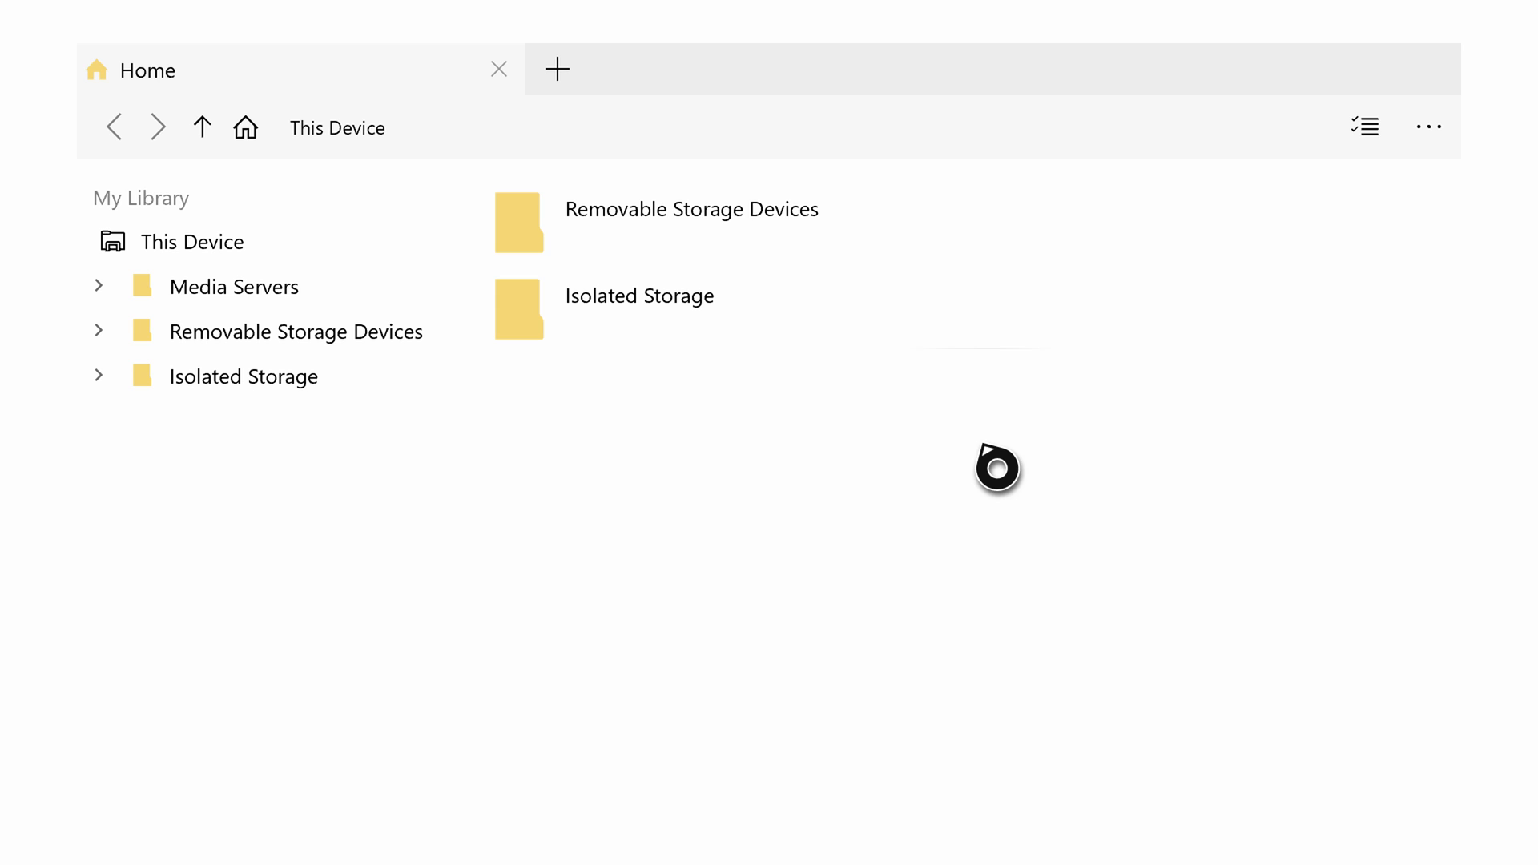
{"action": "mouse_move", "coordinate": [843, 433]}
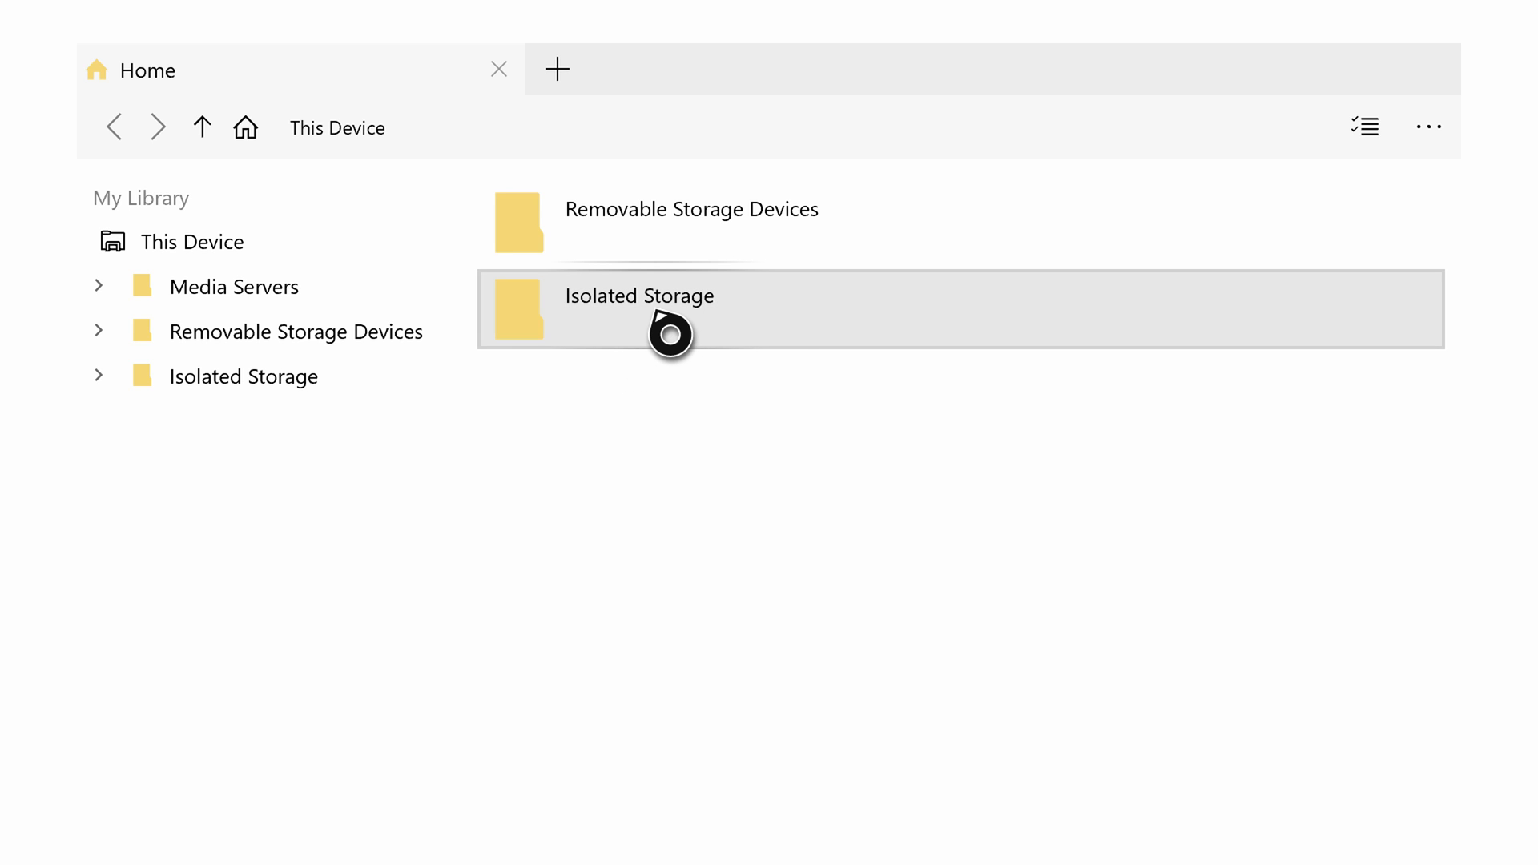
{"action": "double_click", "coordinate": [639, 295]}
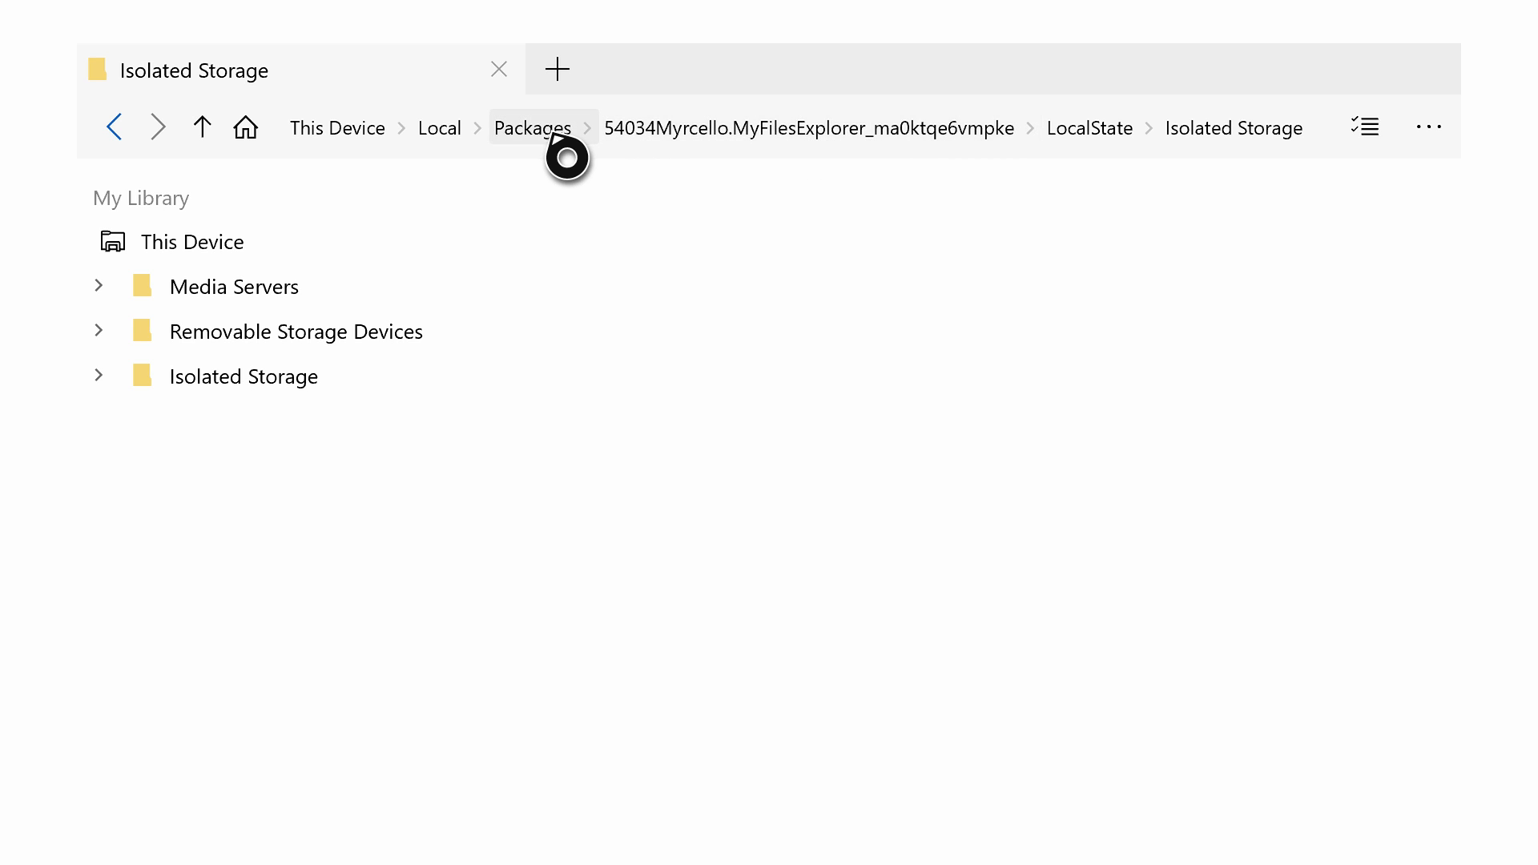
Go up to Packages and enter the RetroArch 1e4cf179… package's LocalState folder.
{"action": "left_click", "coordinate": [532, 128]}
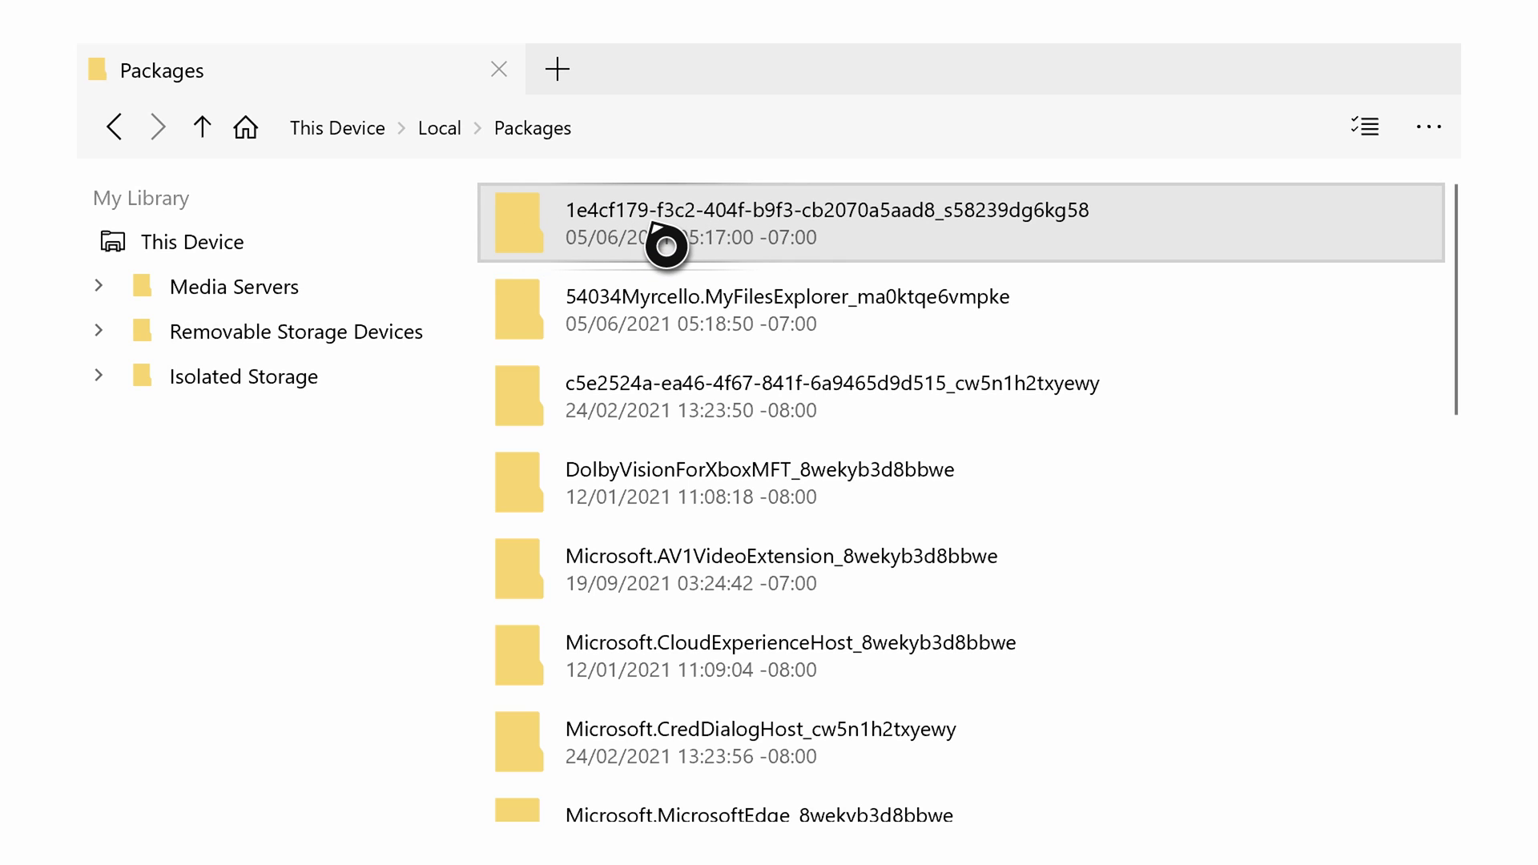
{"action": "double_click", "coordinate": [831, 222]}
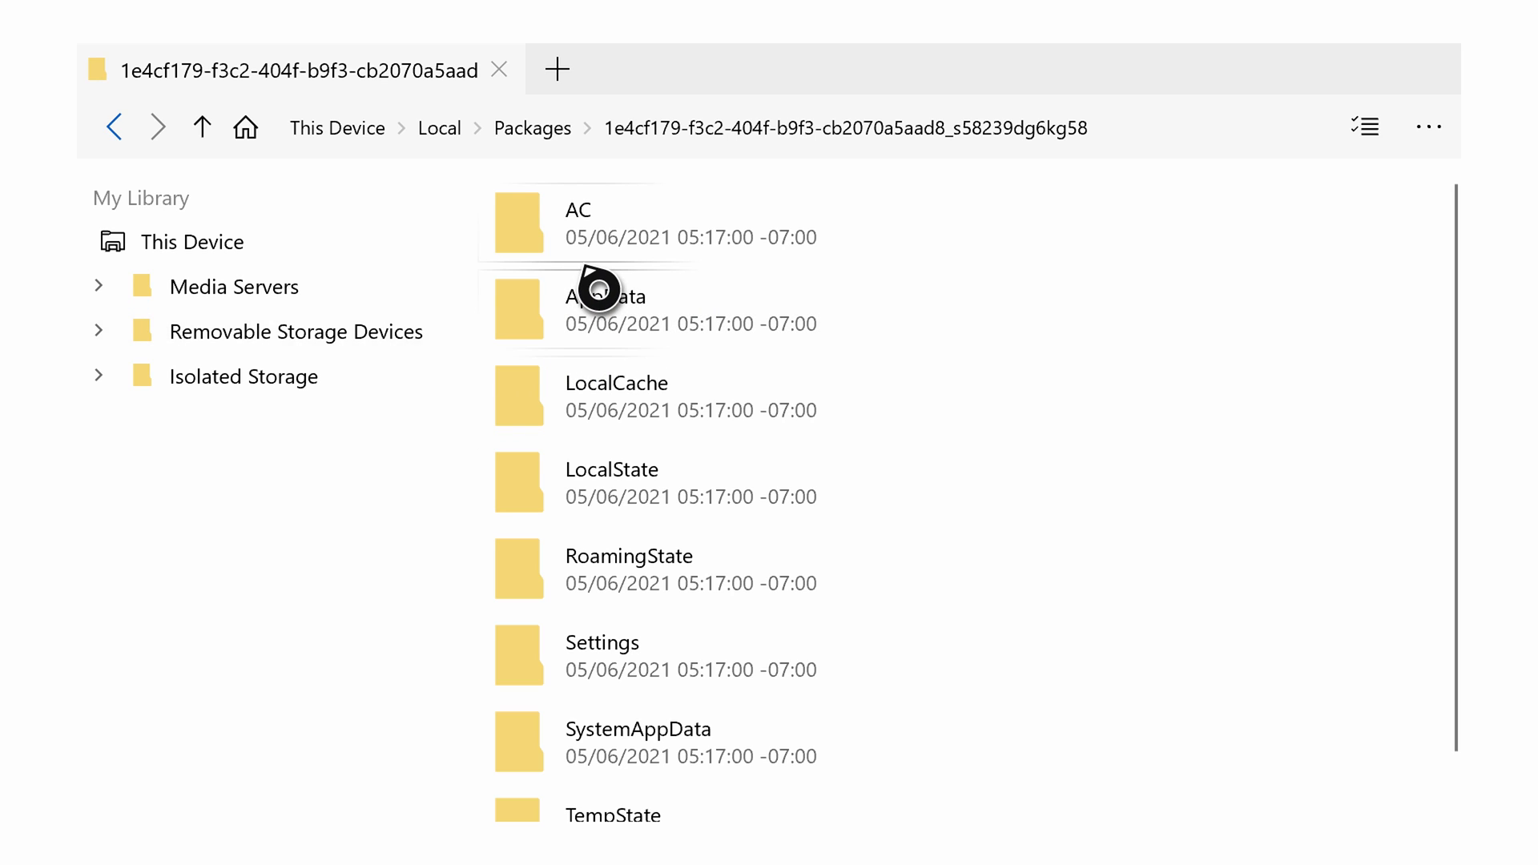
{"action": "left_click", "coordinate": [647, 396]}
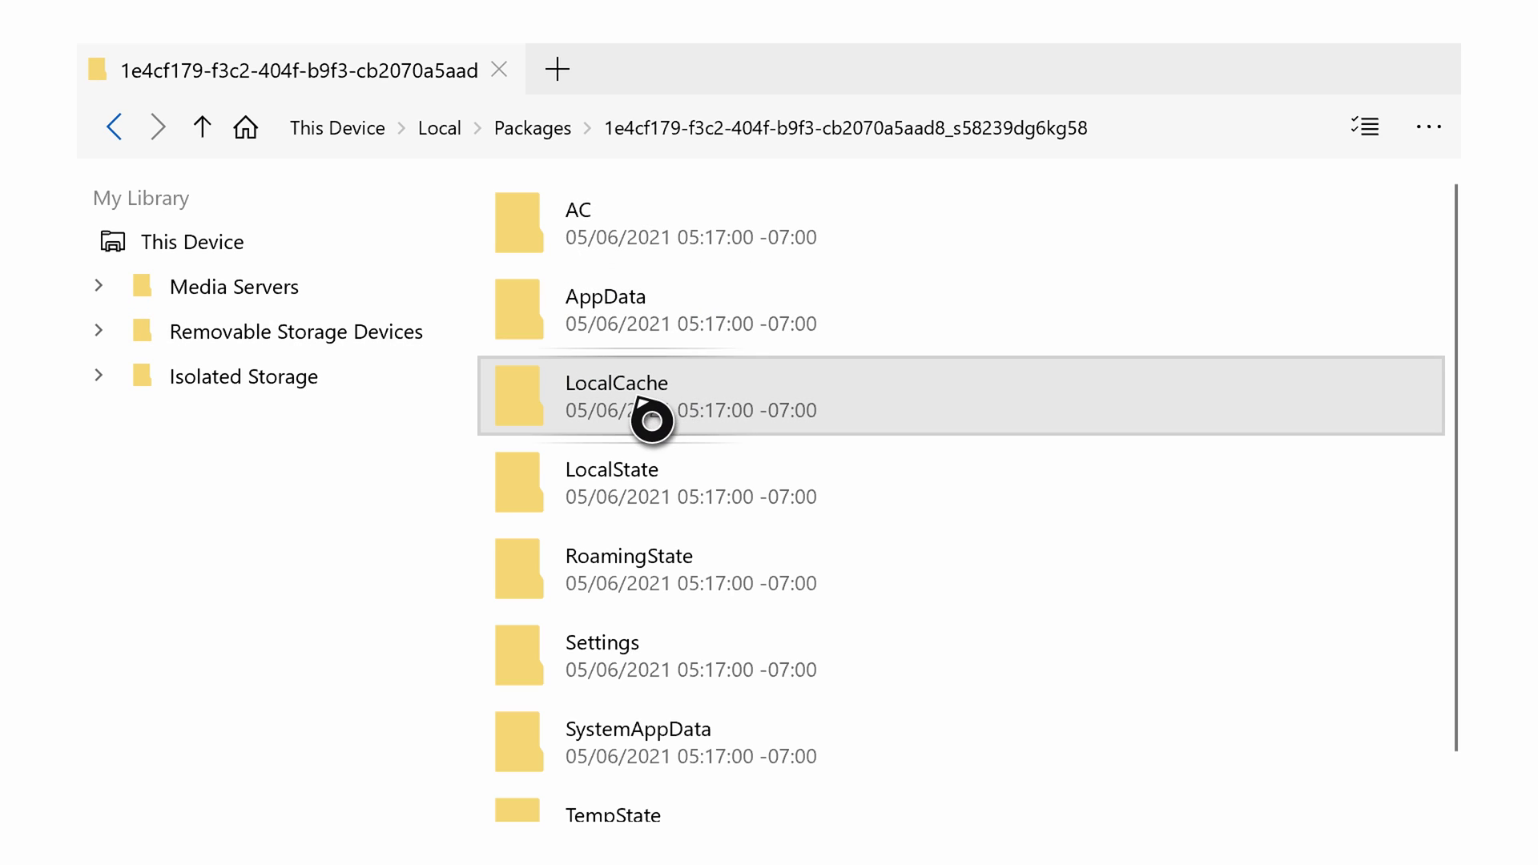
{"action": "scroll", "scroll_direction": "down", "scroll_amount": 3}
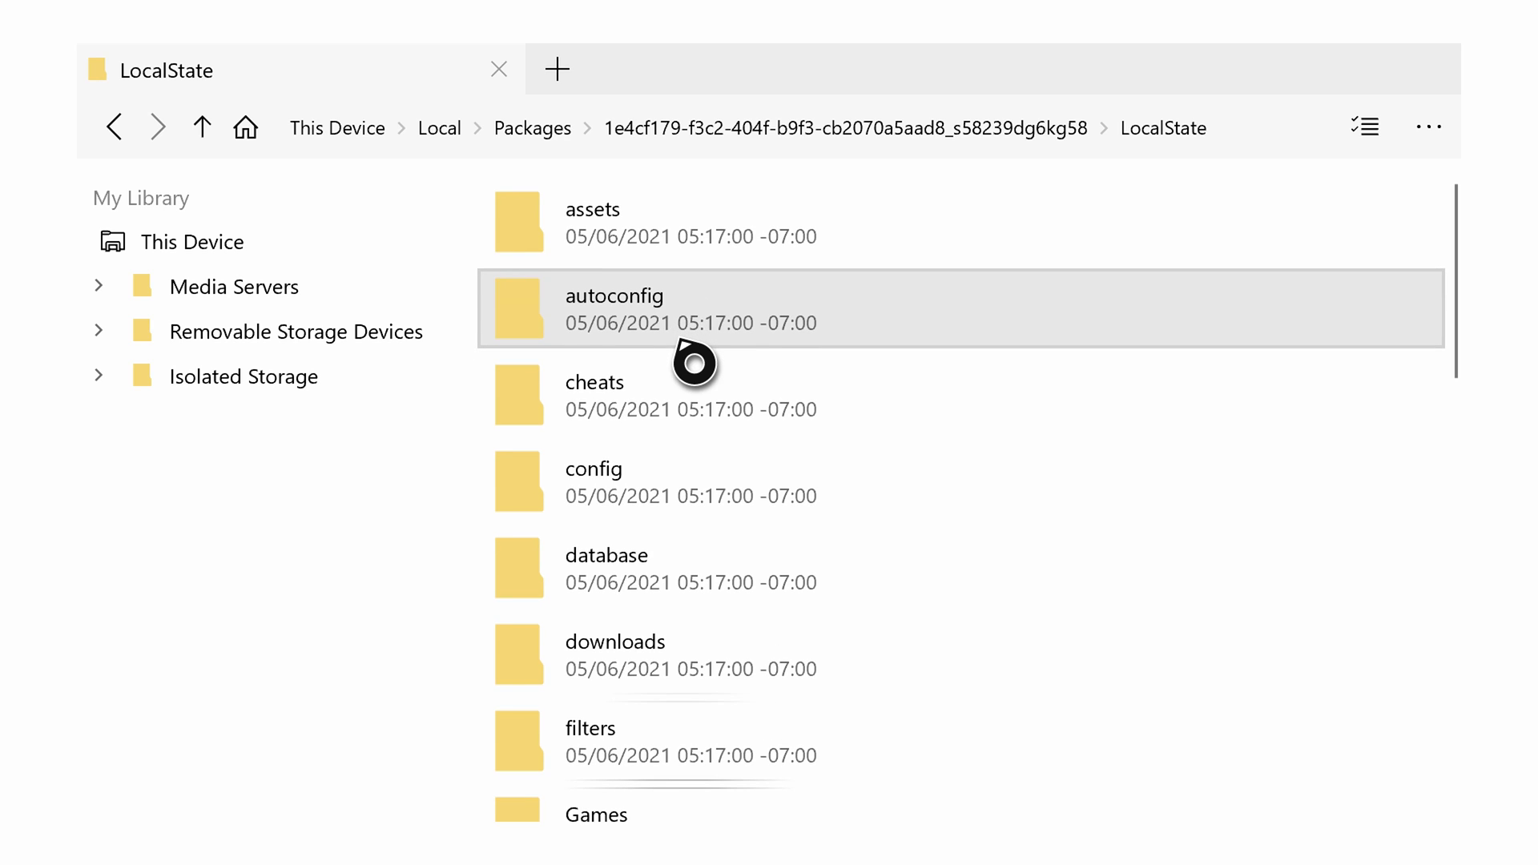
Browse LocalState and look inside the system folder at its BIOS files, then return.
{"action": "scroll", "scroll_direction": "down", "scroll_amount": 3}
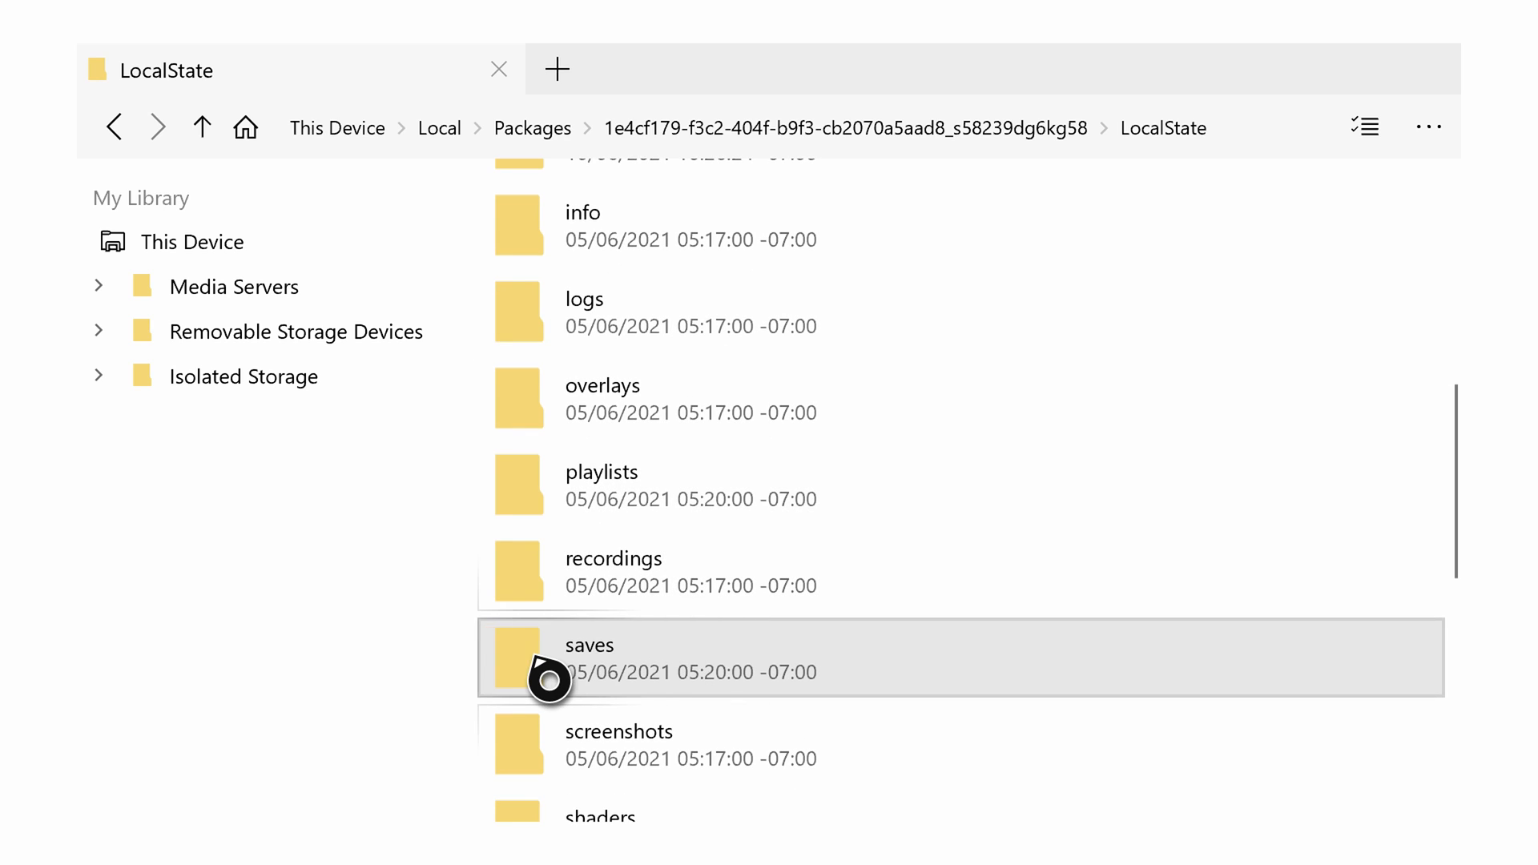
{"action": "scroll", "scroll_direction": "down", "scroll_amount": 3}
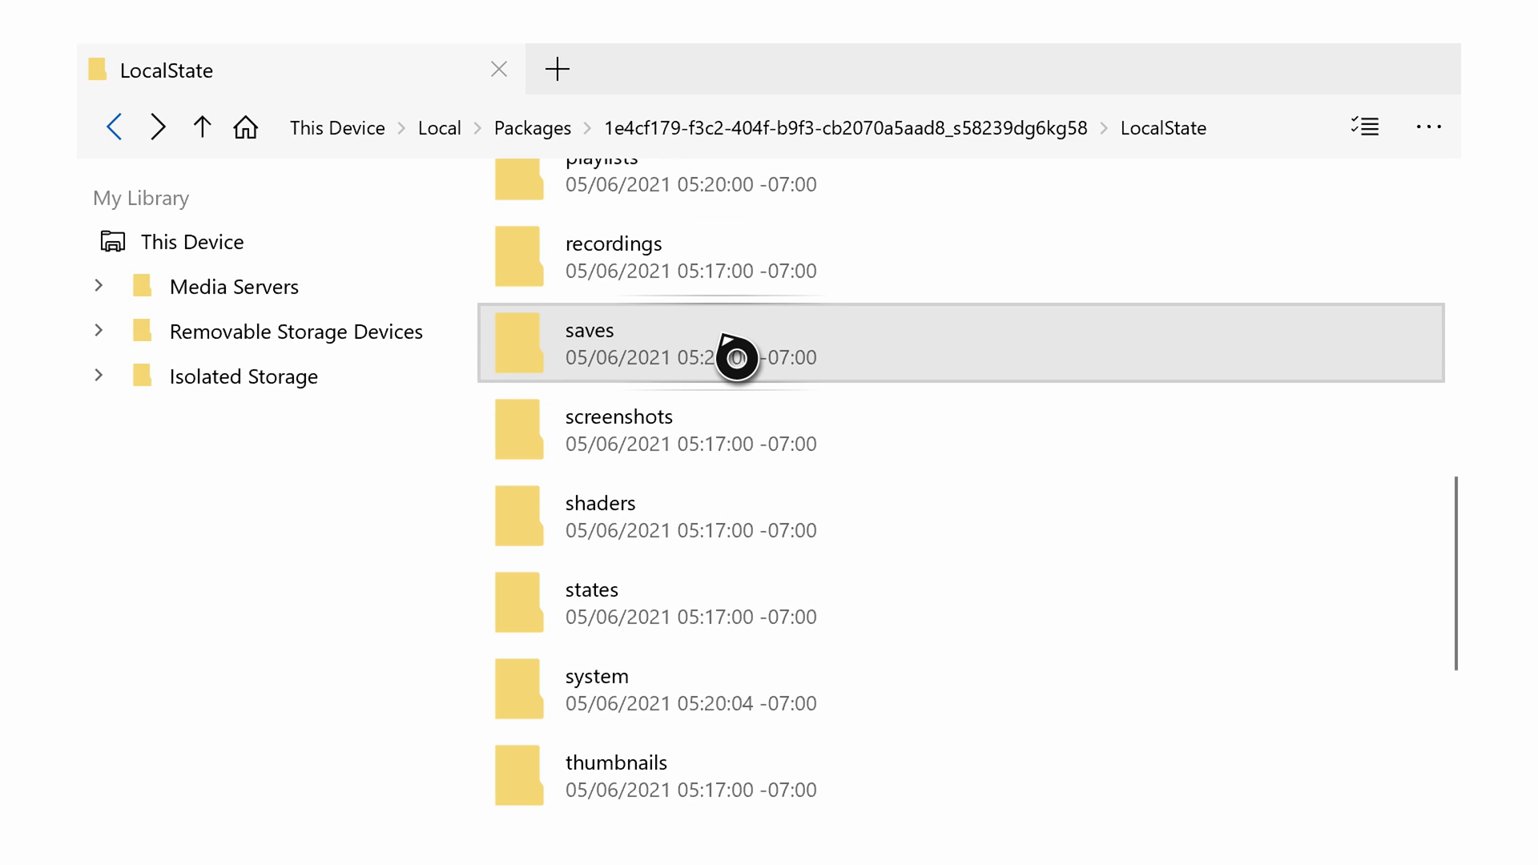
{"action": "scroll", "scroll_direction": "down", "scroll_amount": 3}
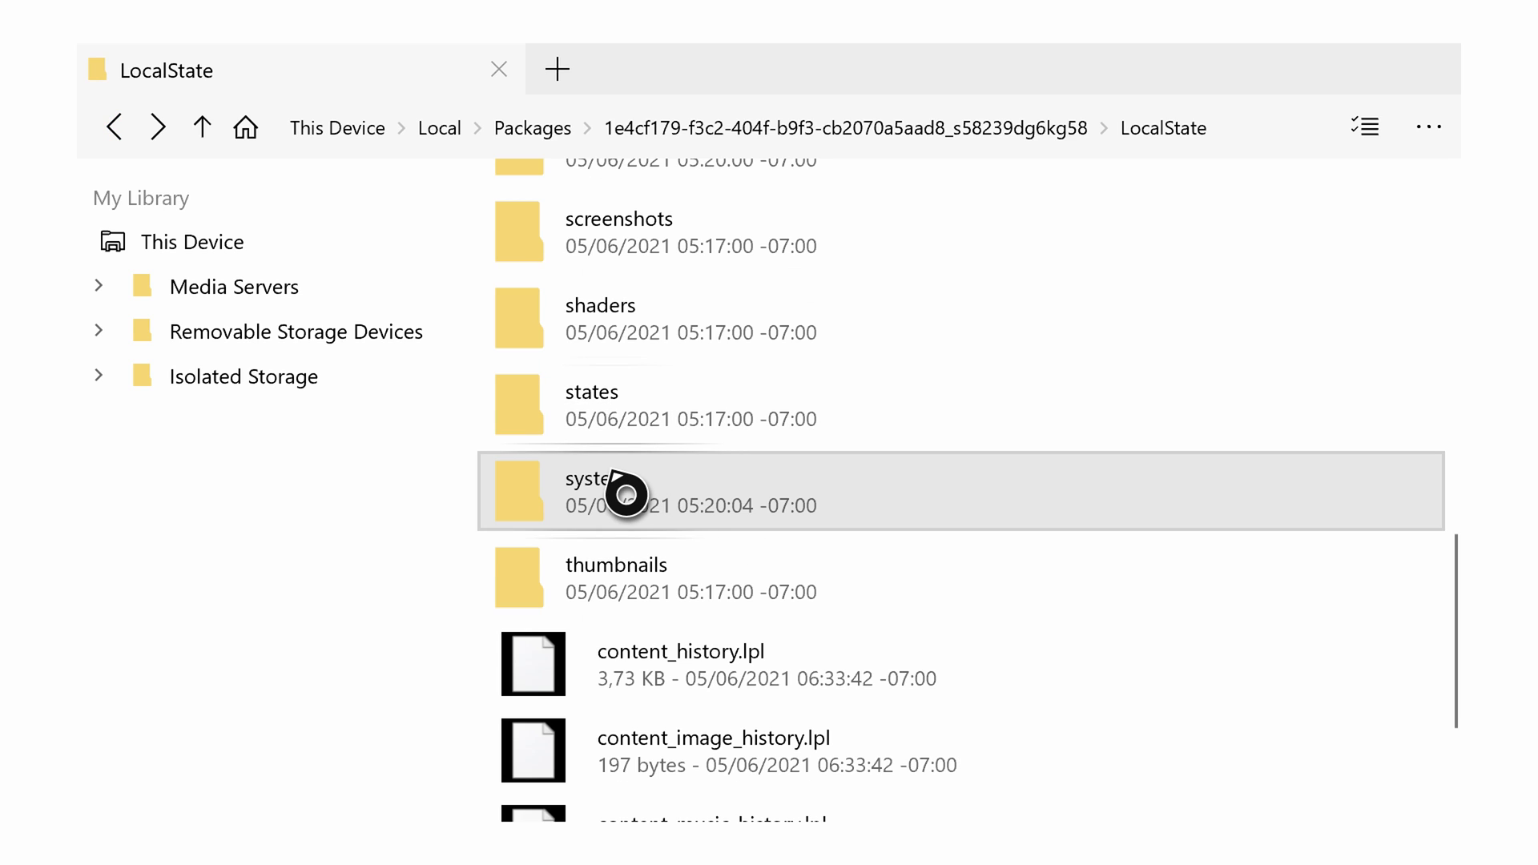
{"action": "double_click", "coordinate": [609, 490]}
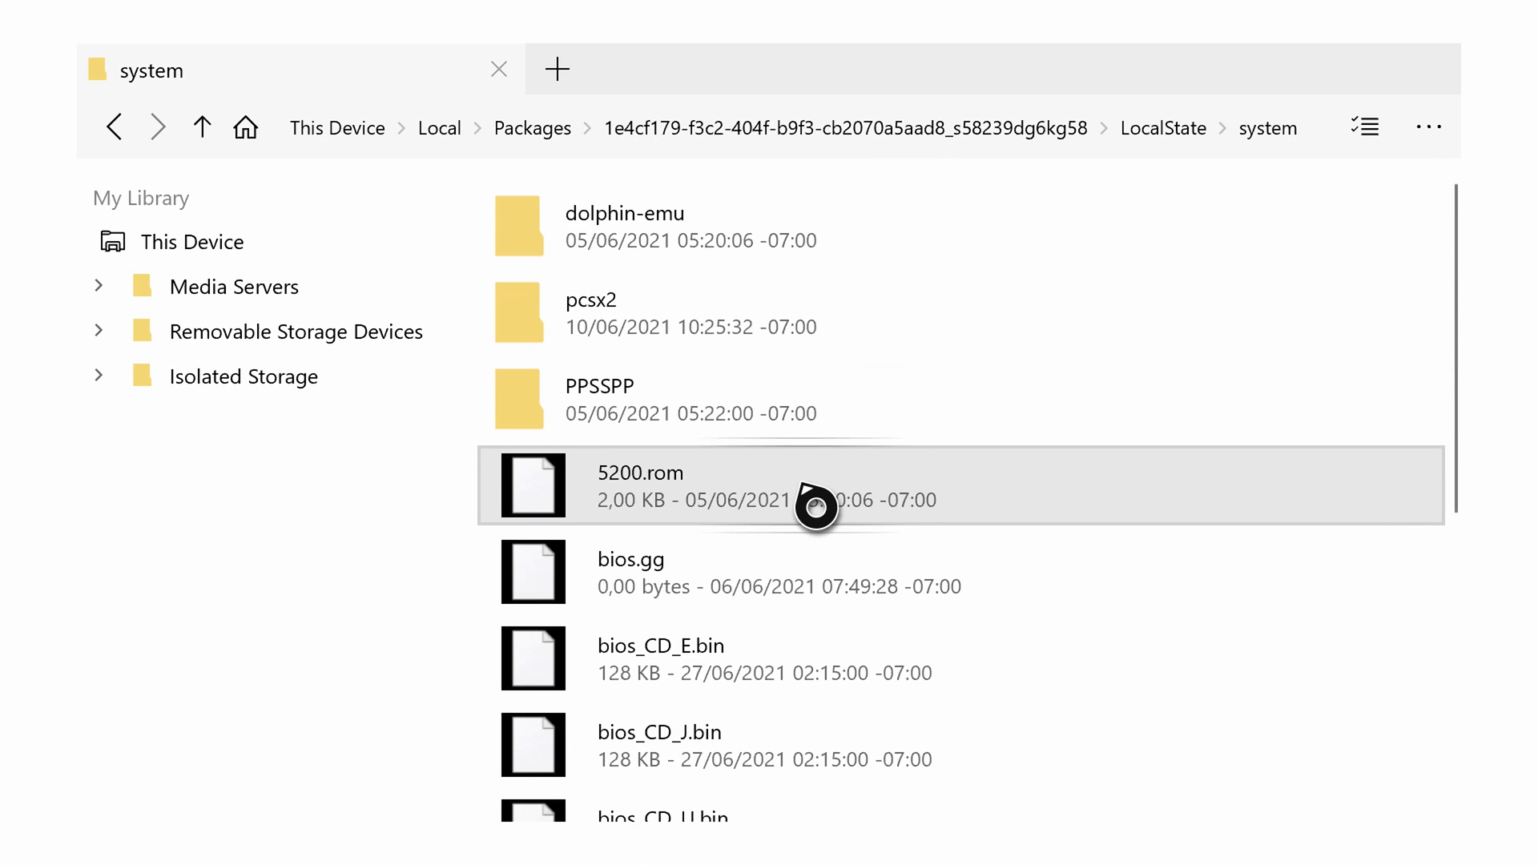
{"action": "left_click", "coordinate": [204, 128]}
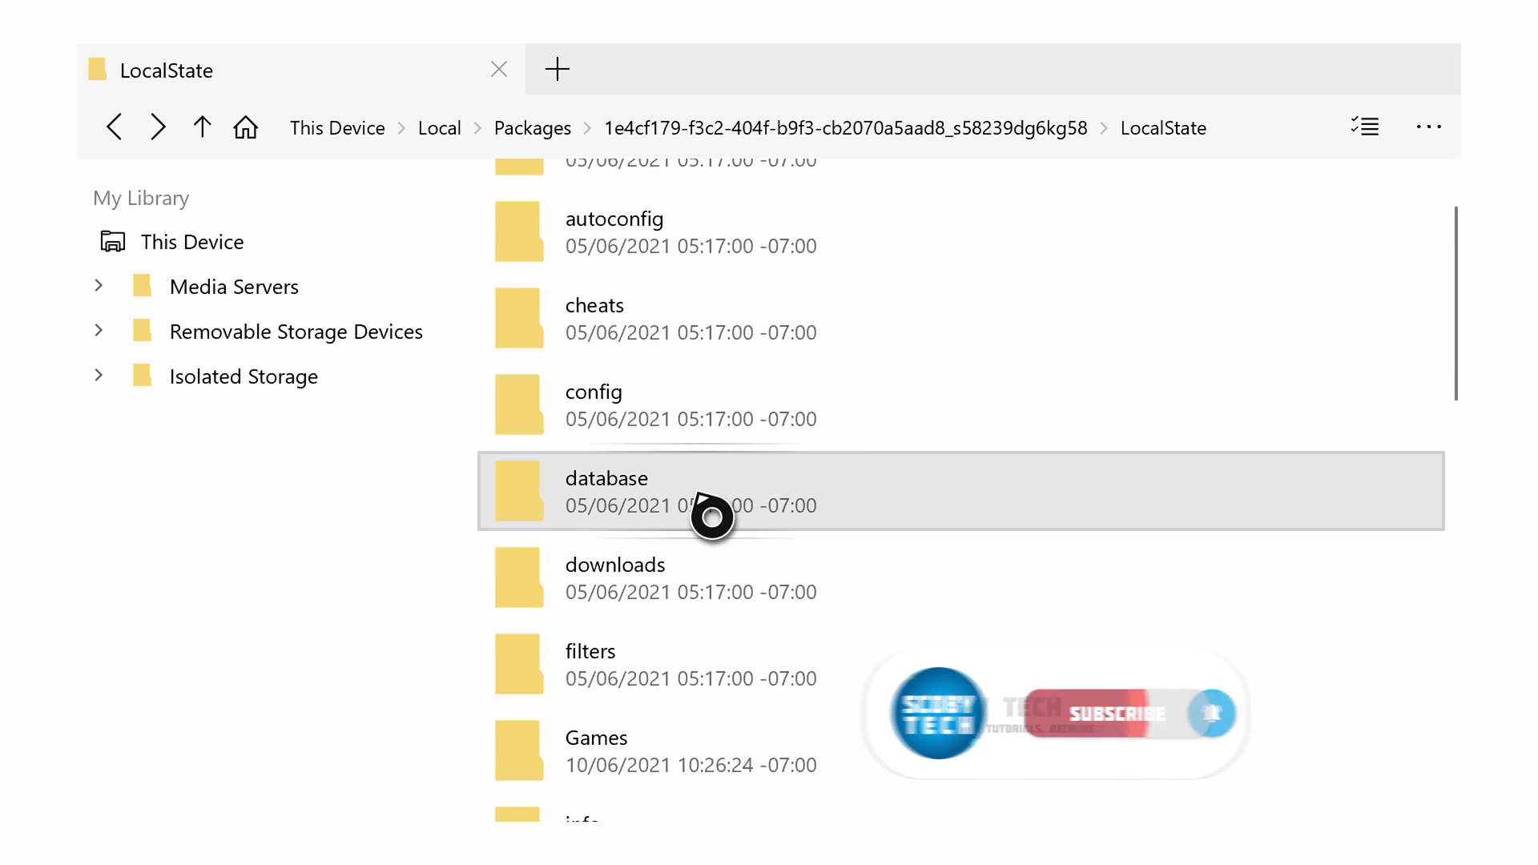
Scroll back through LocalState and switch on multi-select mode for choosing items.
{"action": "scroll", "scroll_direction": "down", "scroll_amount": 3}
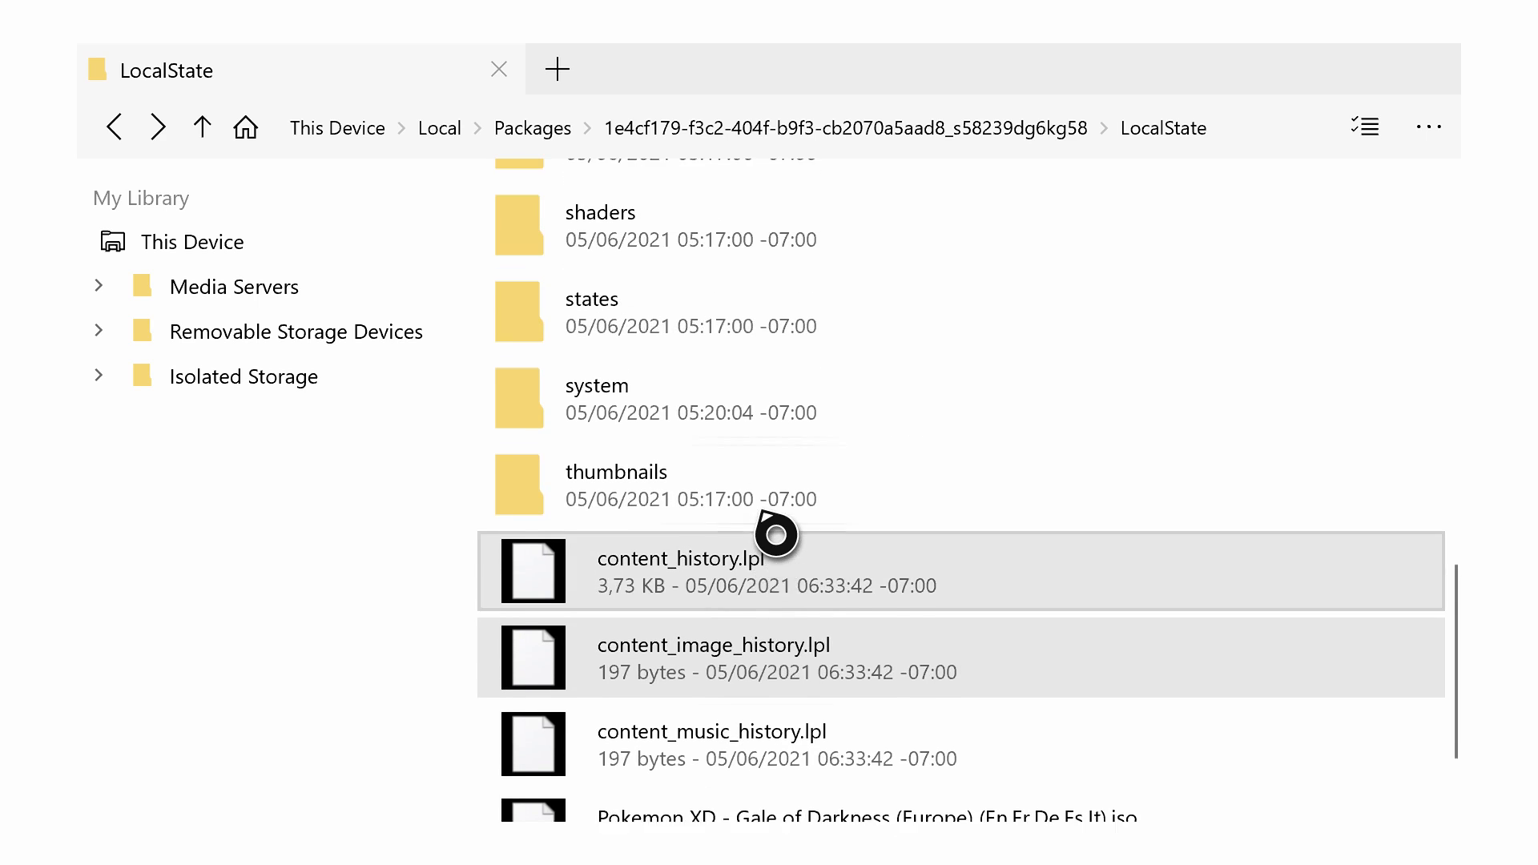
{"action": "scroll", "scroll_direction": "down", "scroll_amount": 3}
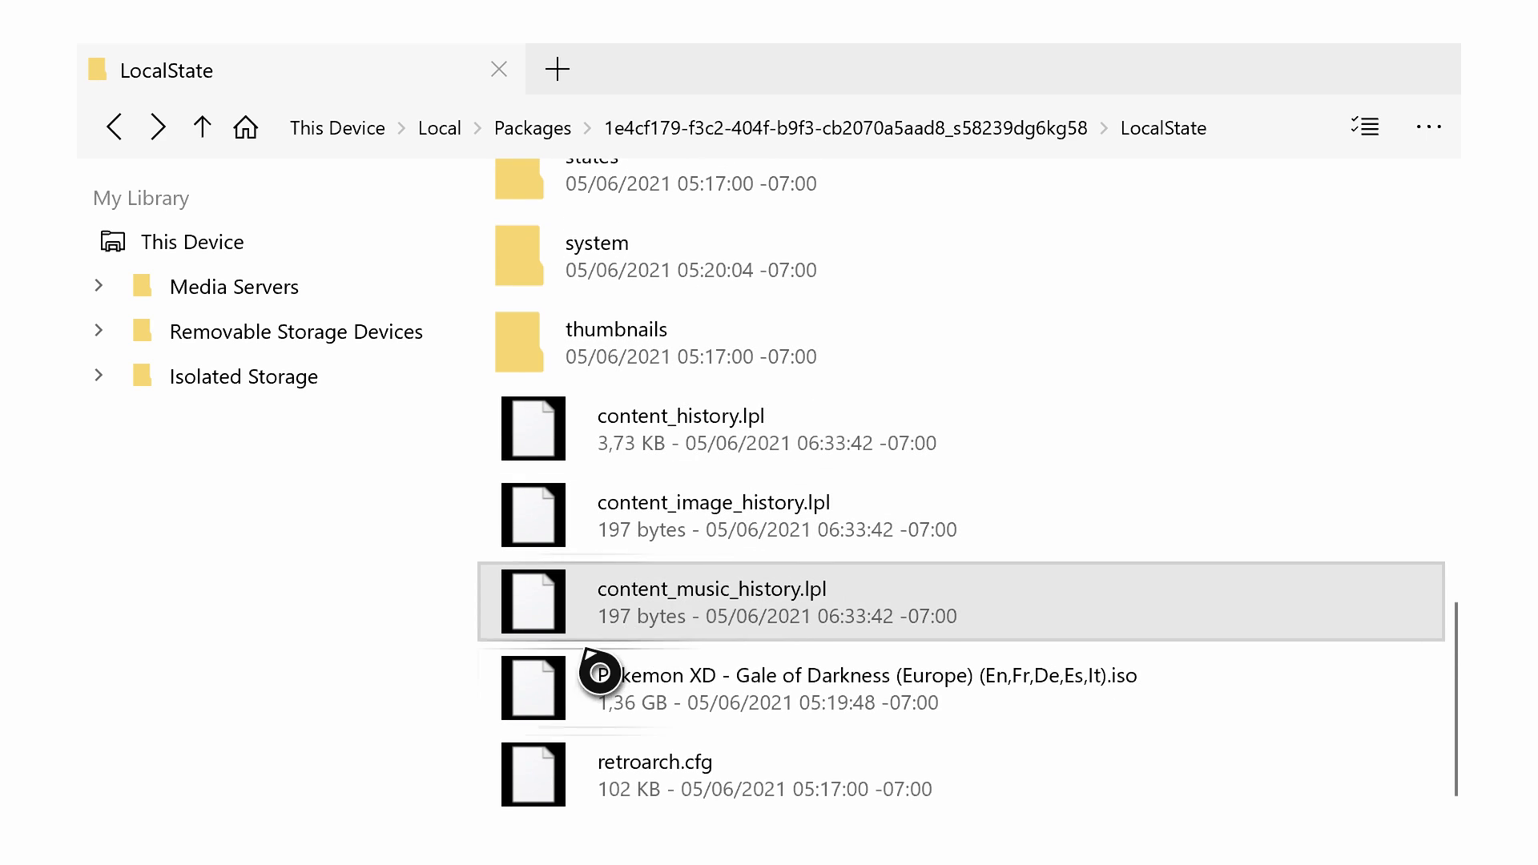
{"action": "left_click", "coordinate": [638, 687]}
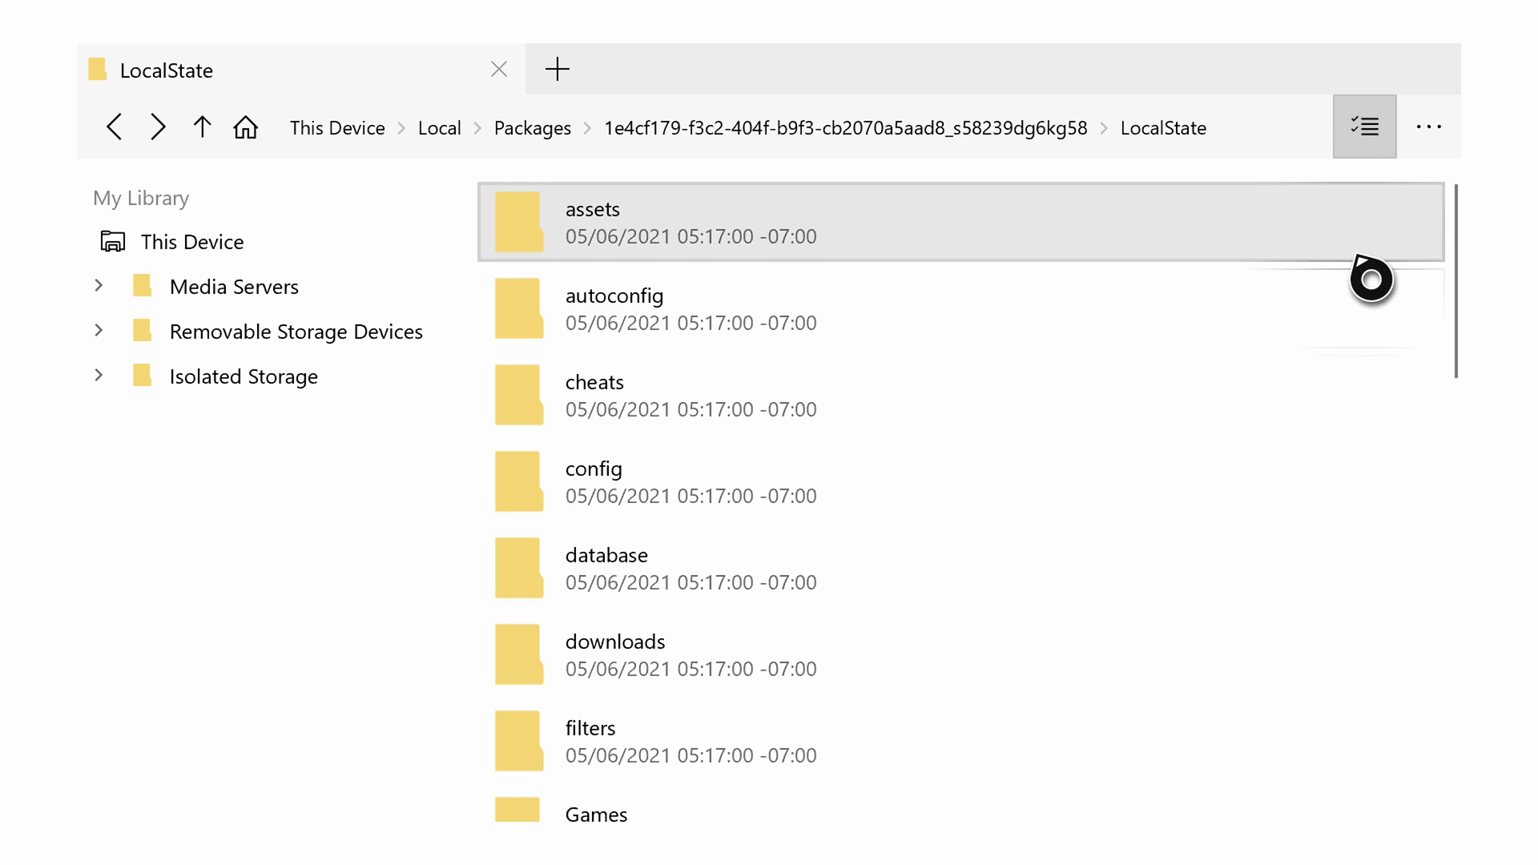
{"action": "mouse_move", "coordinate": [924, 247]}
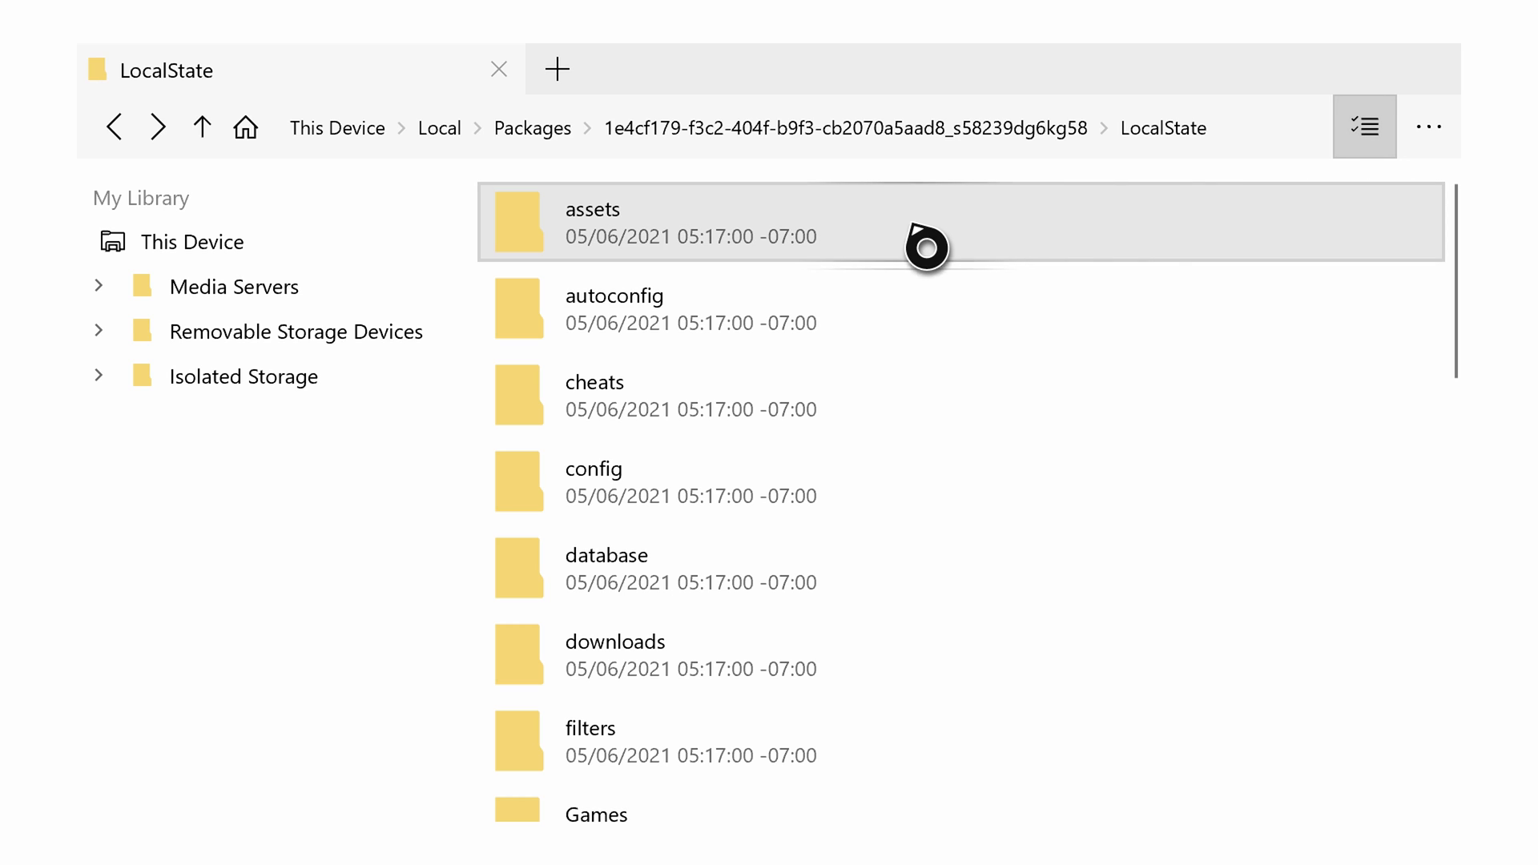
{"action": "mouse_move", "coordinate": [773, 309]}
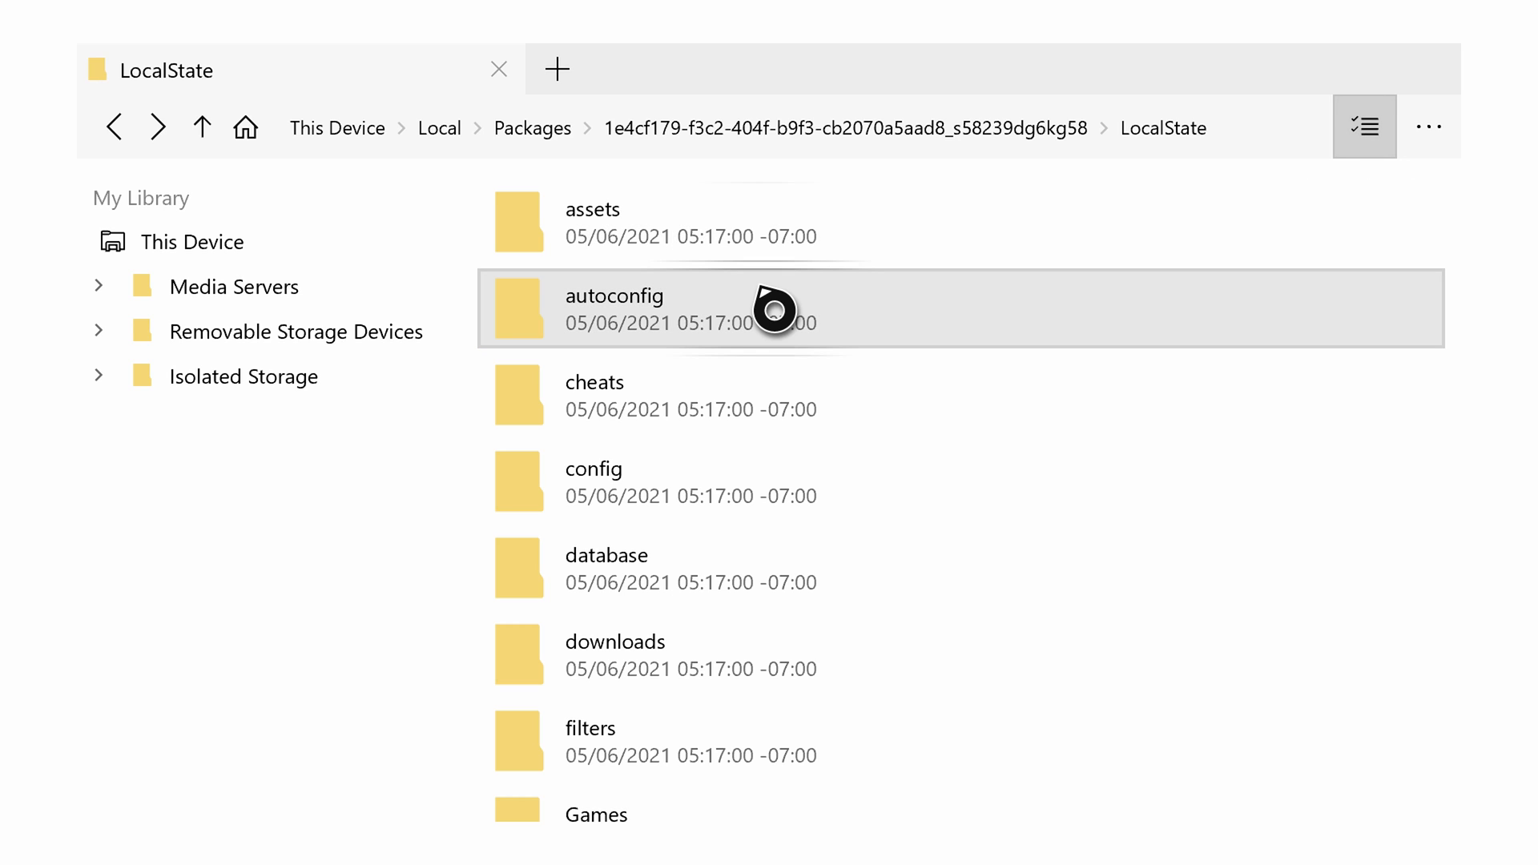
Scroll through LocalState to reach the saves, states, system and retroarch.cfg items to copy.
{"action": "scroll", "scroll_direction": "down", "scroll_amount": 3}
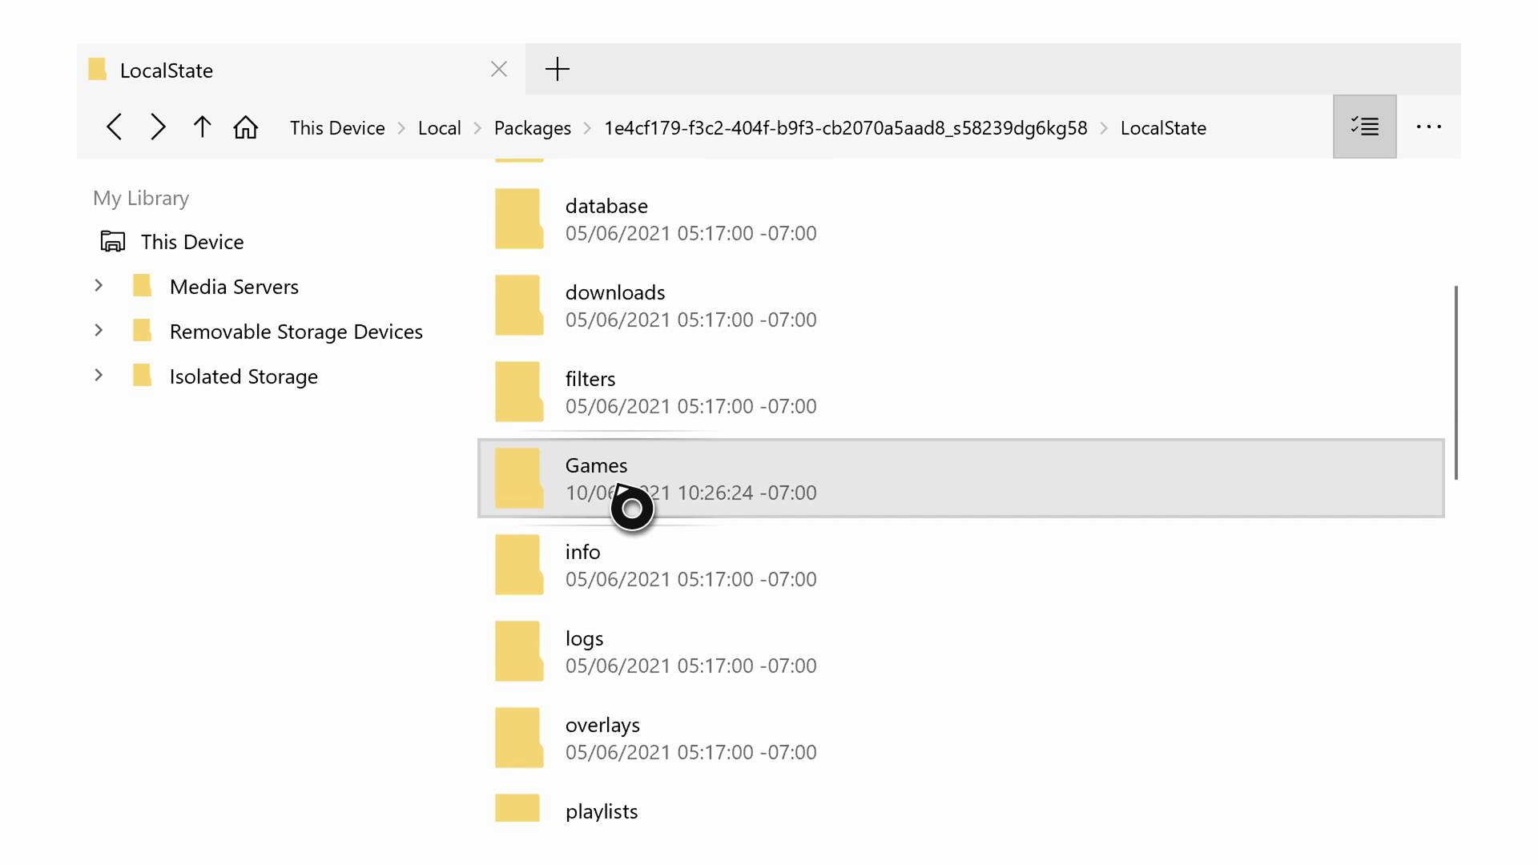
{"action": "scroll", "scroll_direction": "down", "scroll_amount": 3}
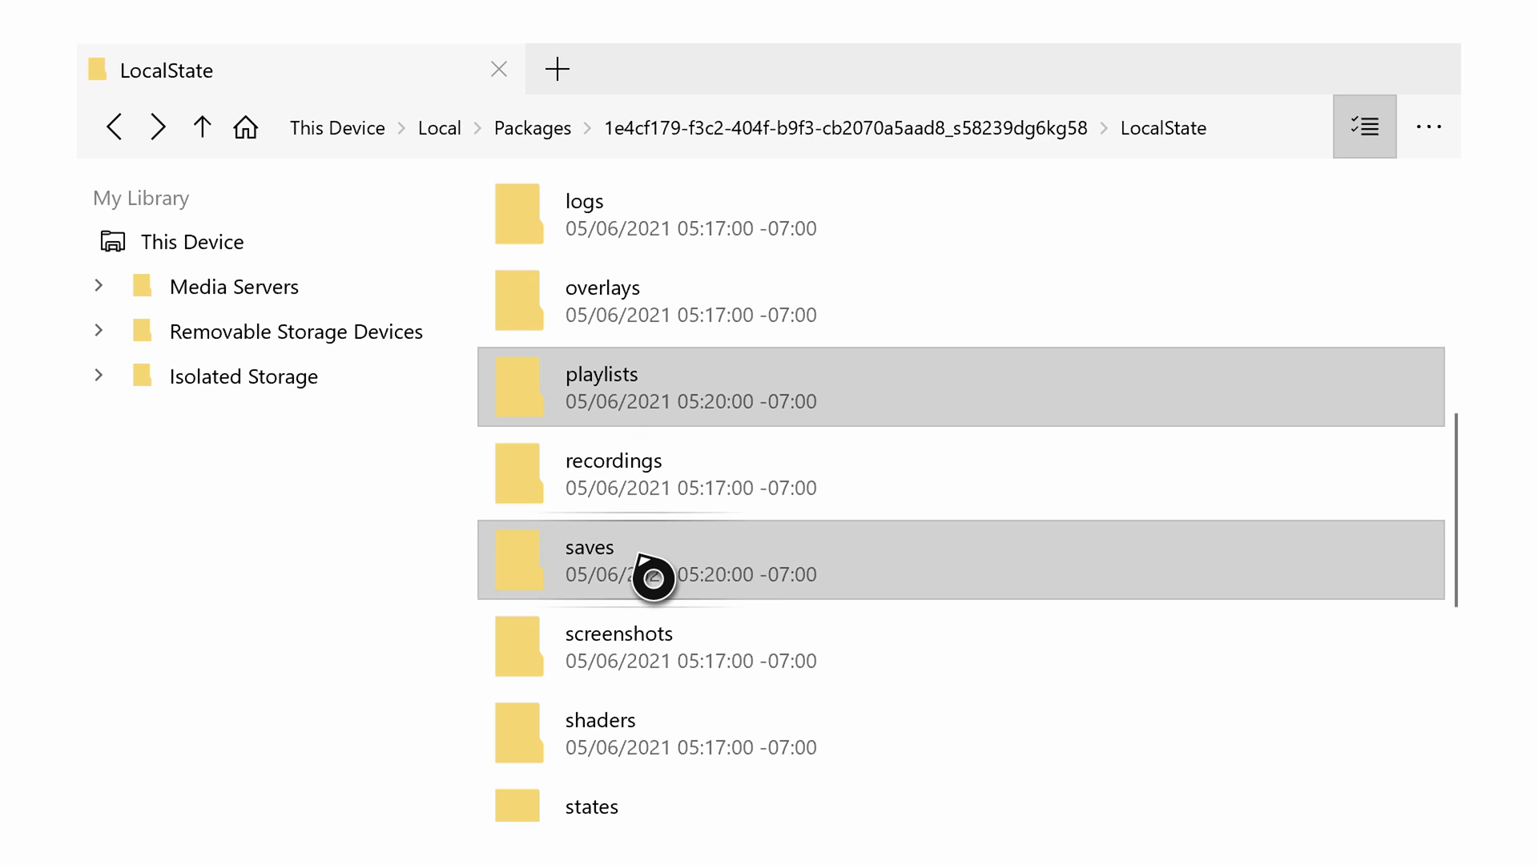
{"action": "scroll", "scroll_direction": "down", "scroll_amount": 3}
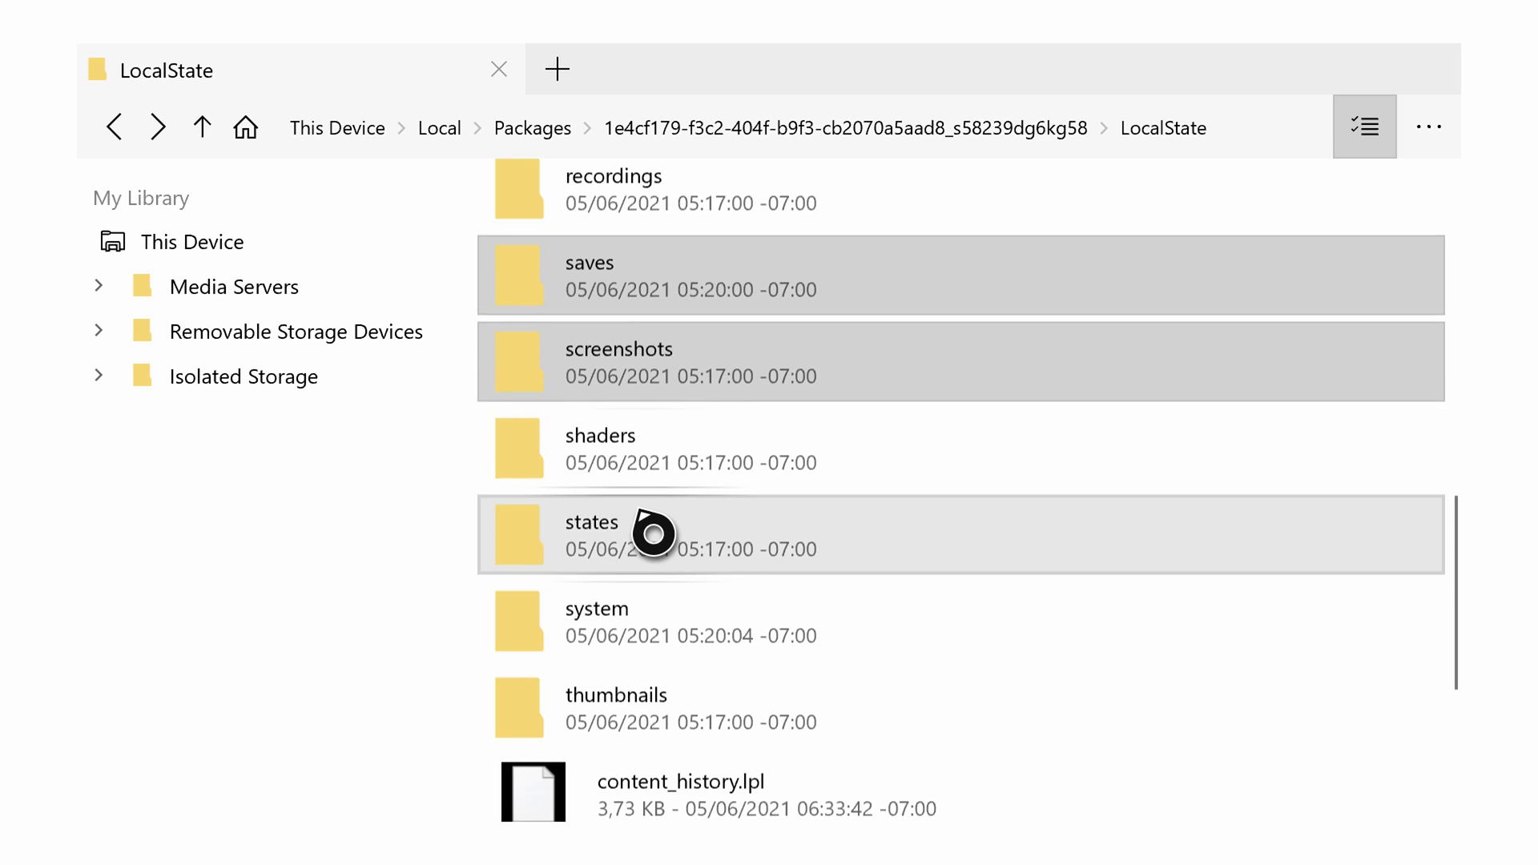
{"action": "scroll", "scroll_direction": "down", "scroll_amount": 3}
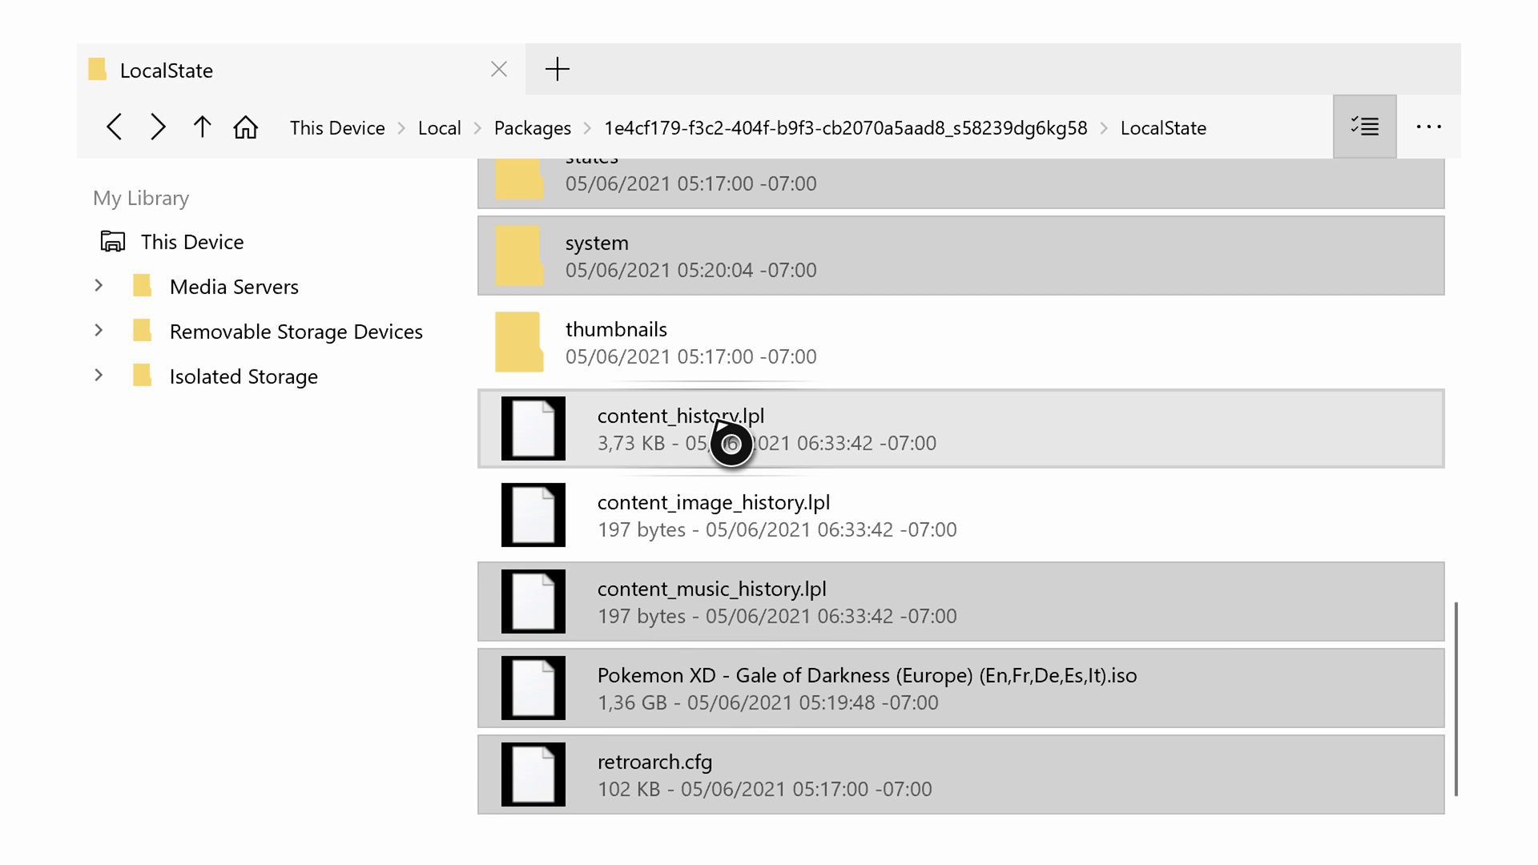
{"action": "mouse_move", "coordinate": [657, 817]}
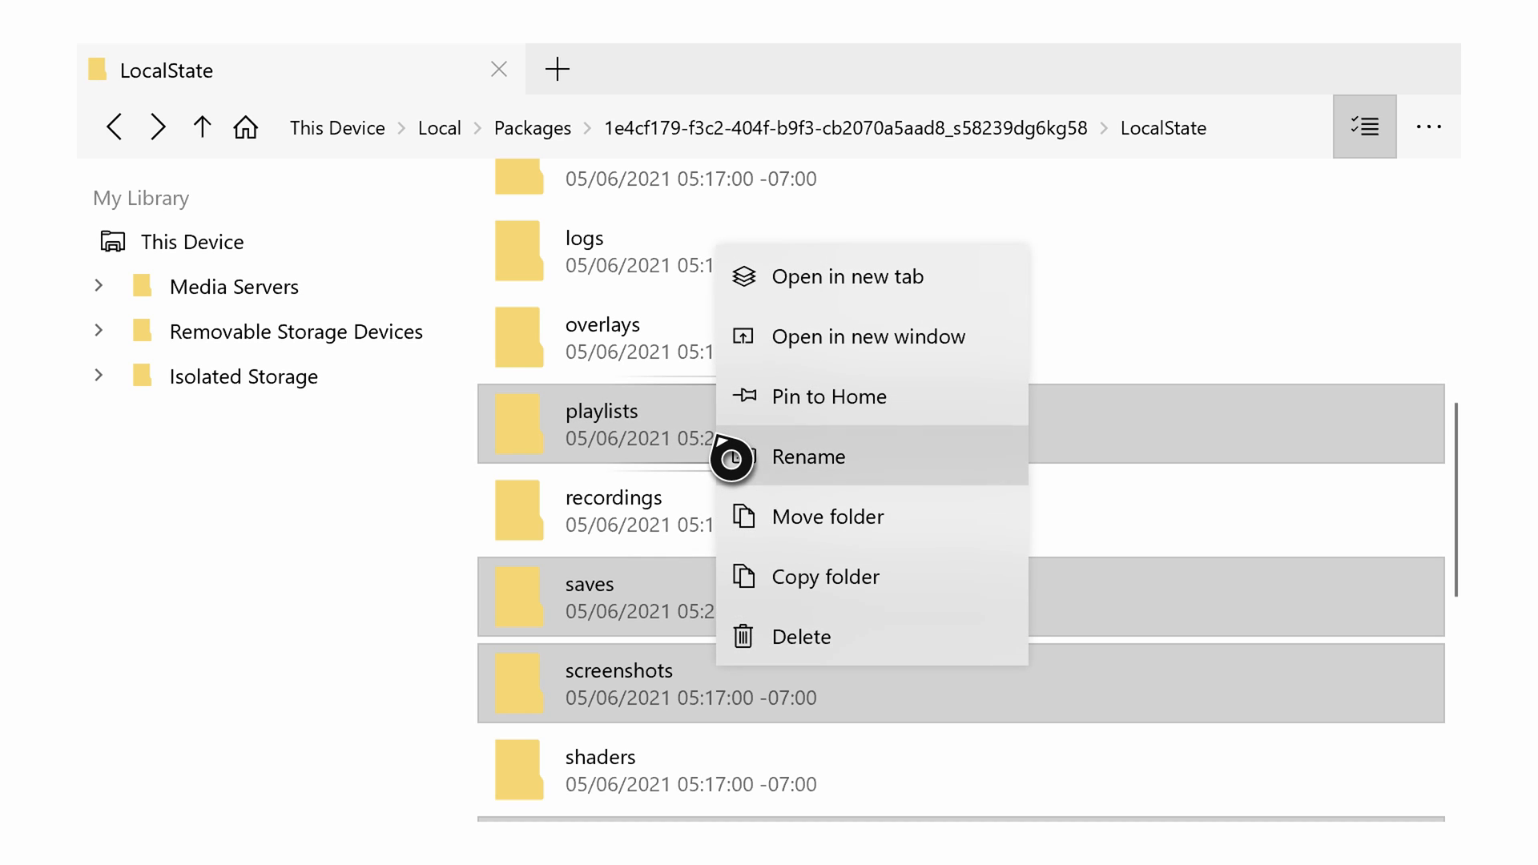
{"action": "mouse_move", "coordinate": [888, 604]}
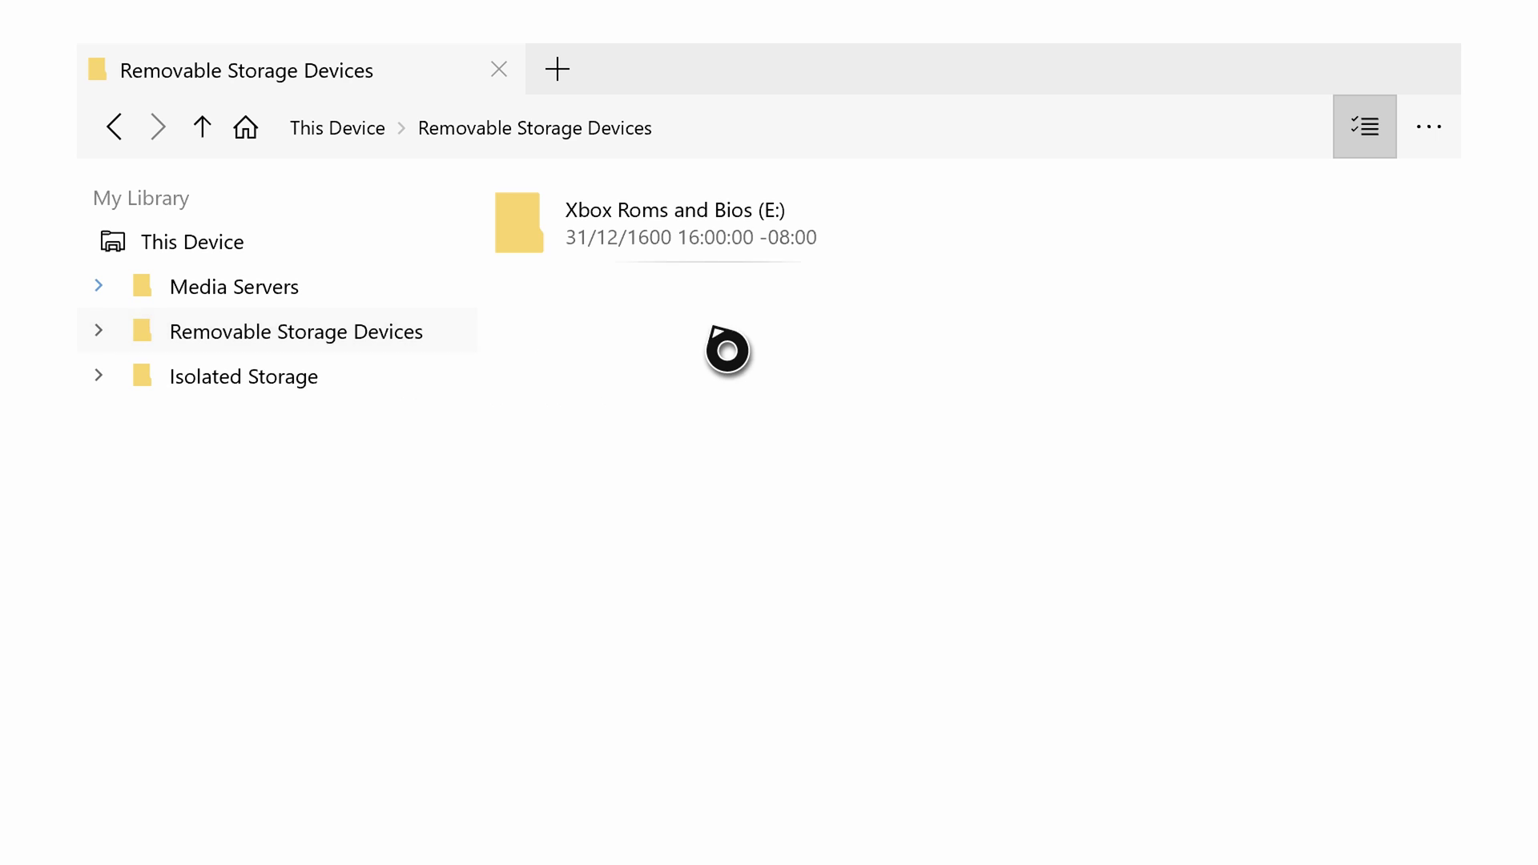
Leave multi-select, enter Retroarch Backup on Xbox Roms and Bios (E:) and bring up paste options.
{"action": "left_click", "coordinate": [706, 222]}
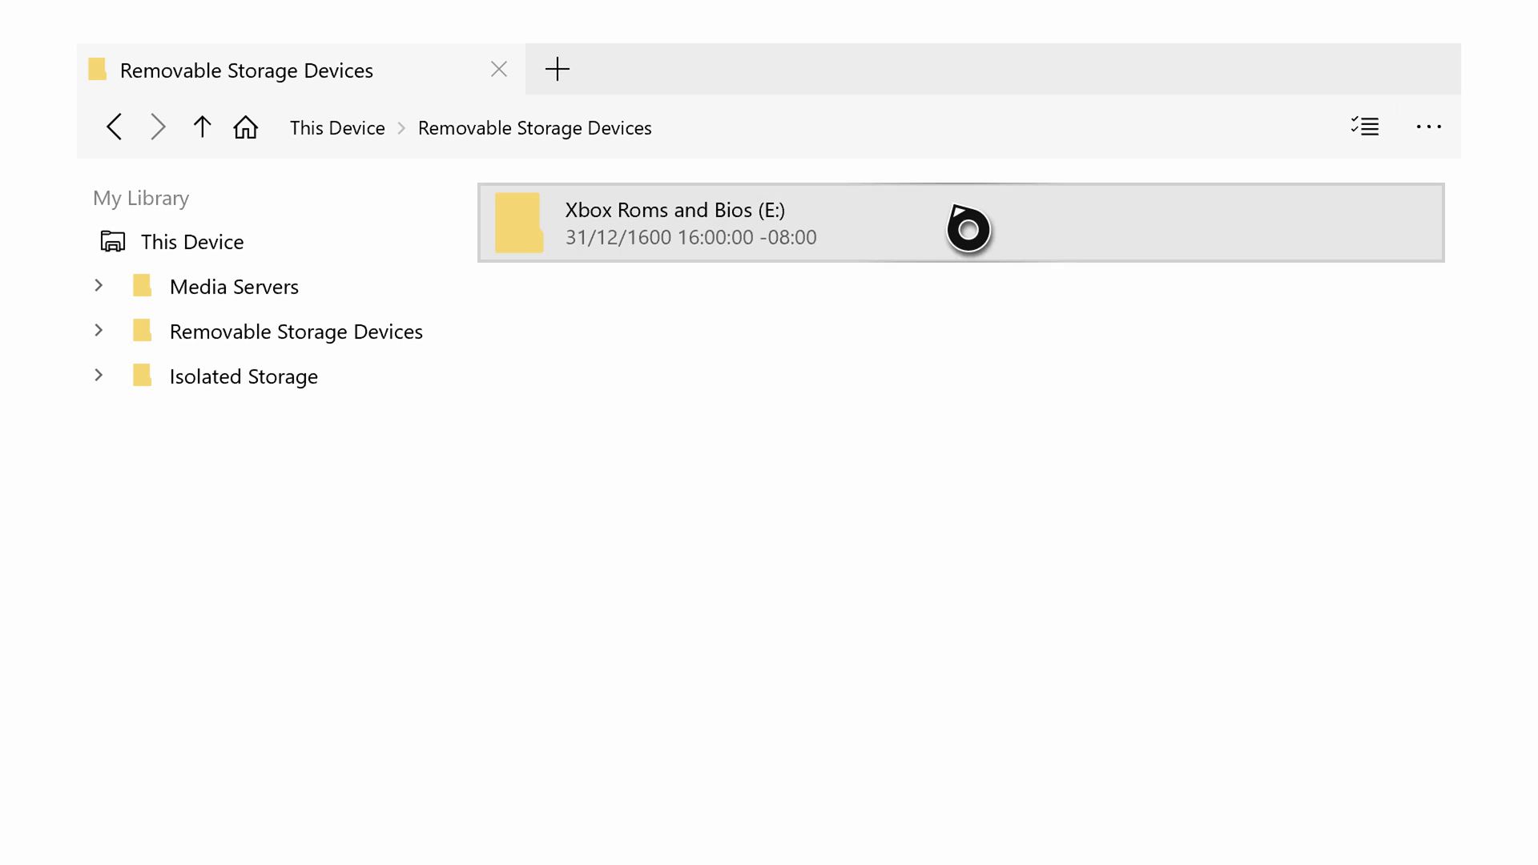
{"action": "double_click", "coordinate": [660, 223]}
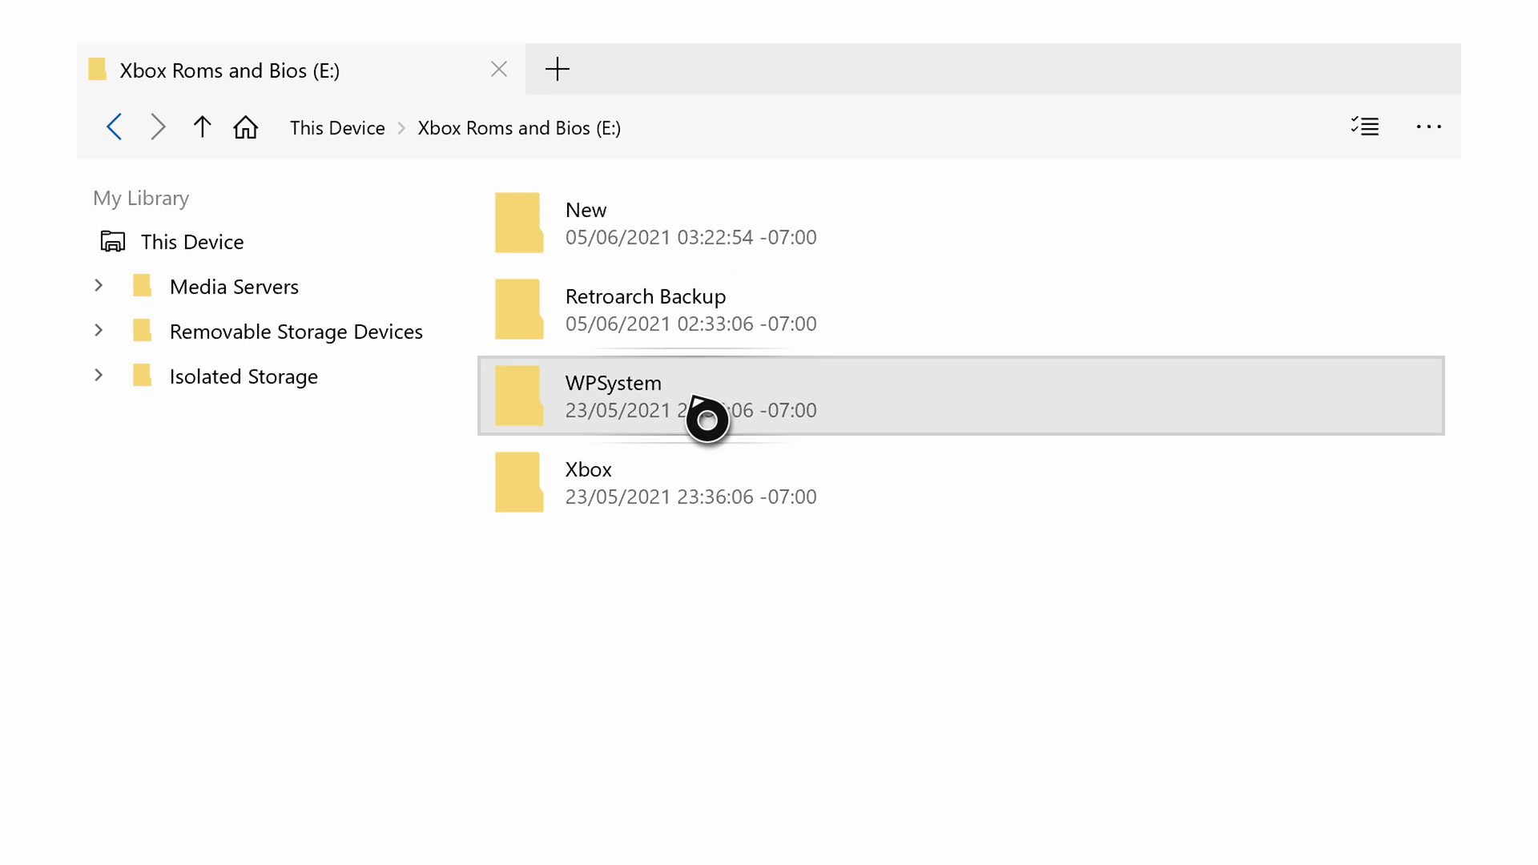
{"action": "double_click", "coordinate": [645, 310]}
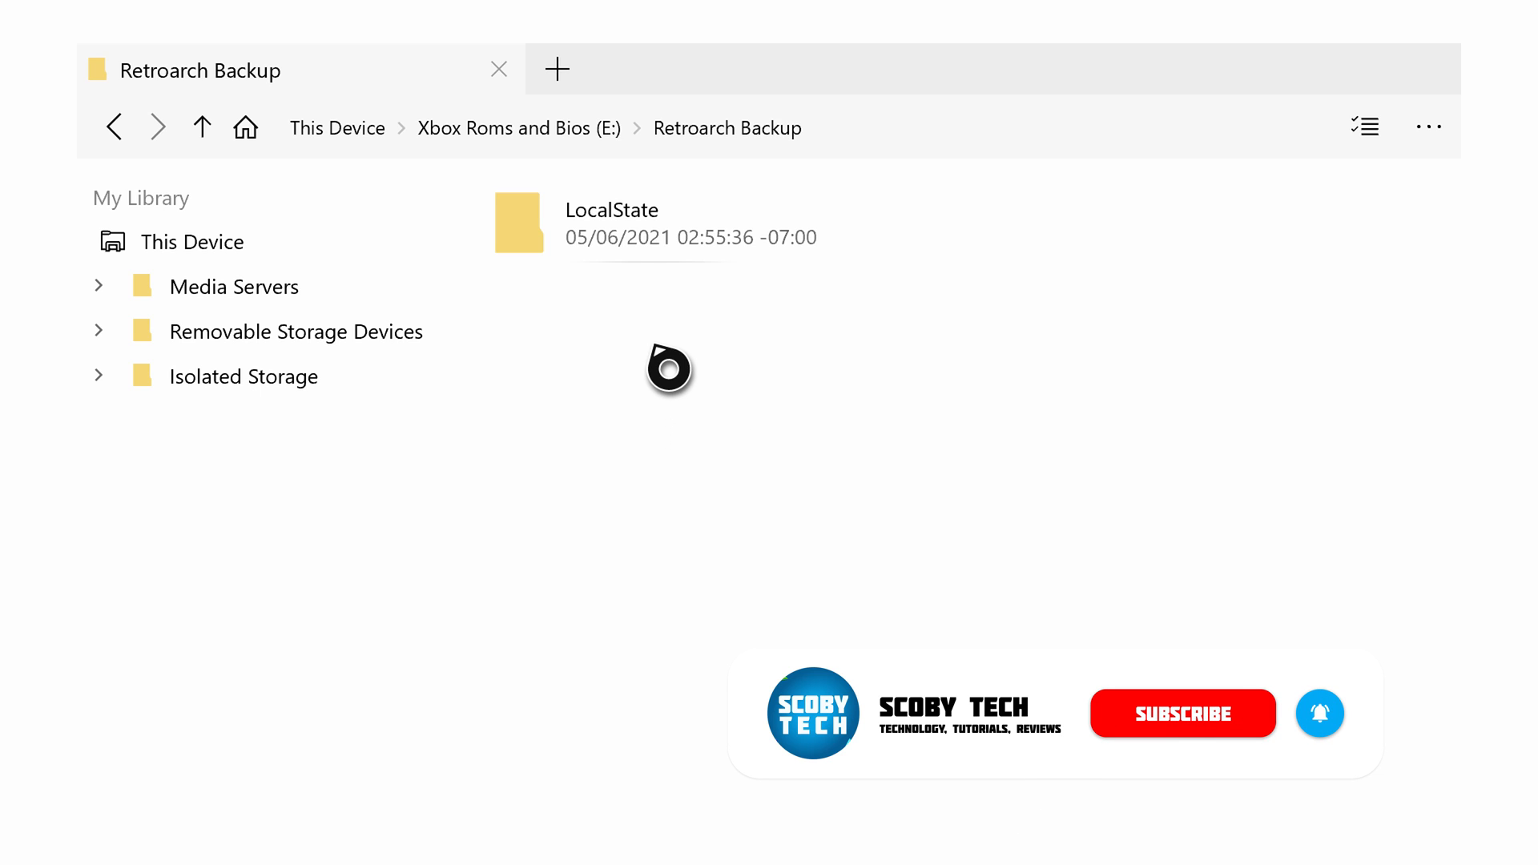
{"action": "right_click", "coordinate": [670, 370]}
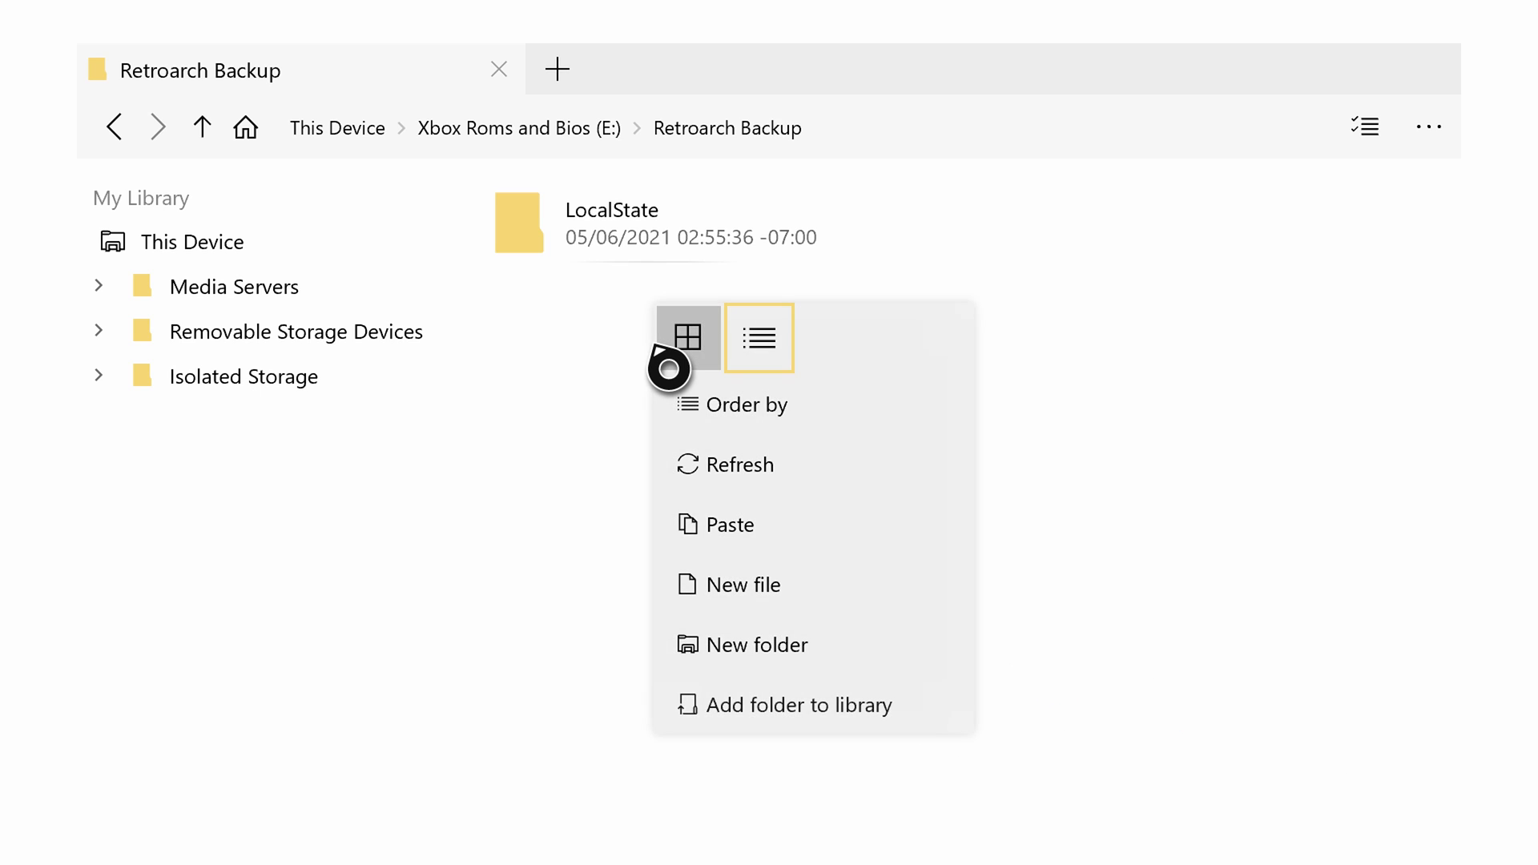